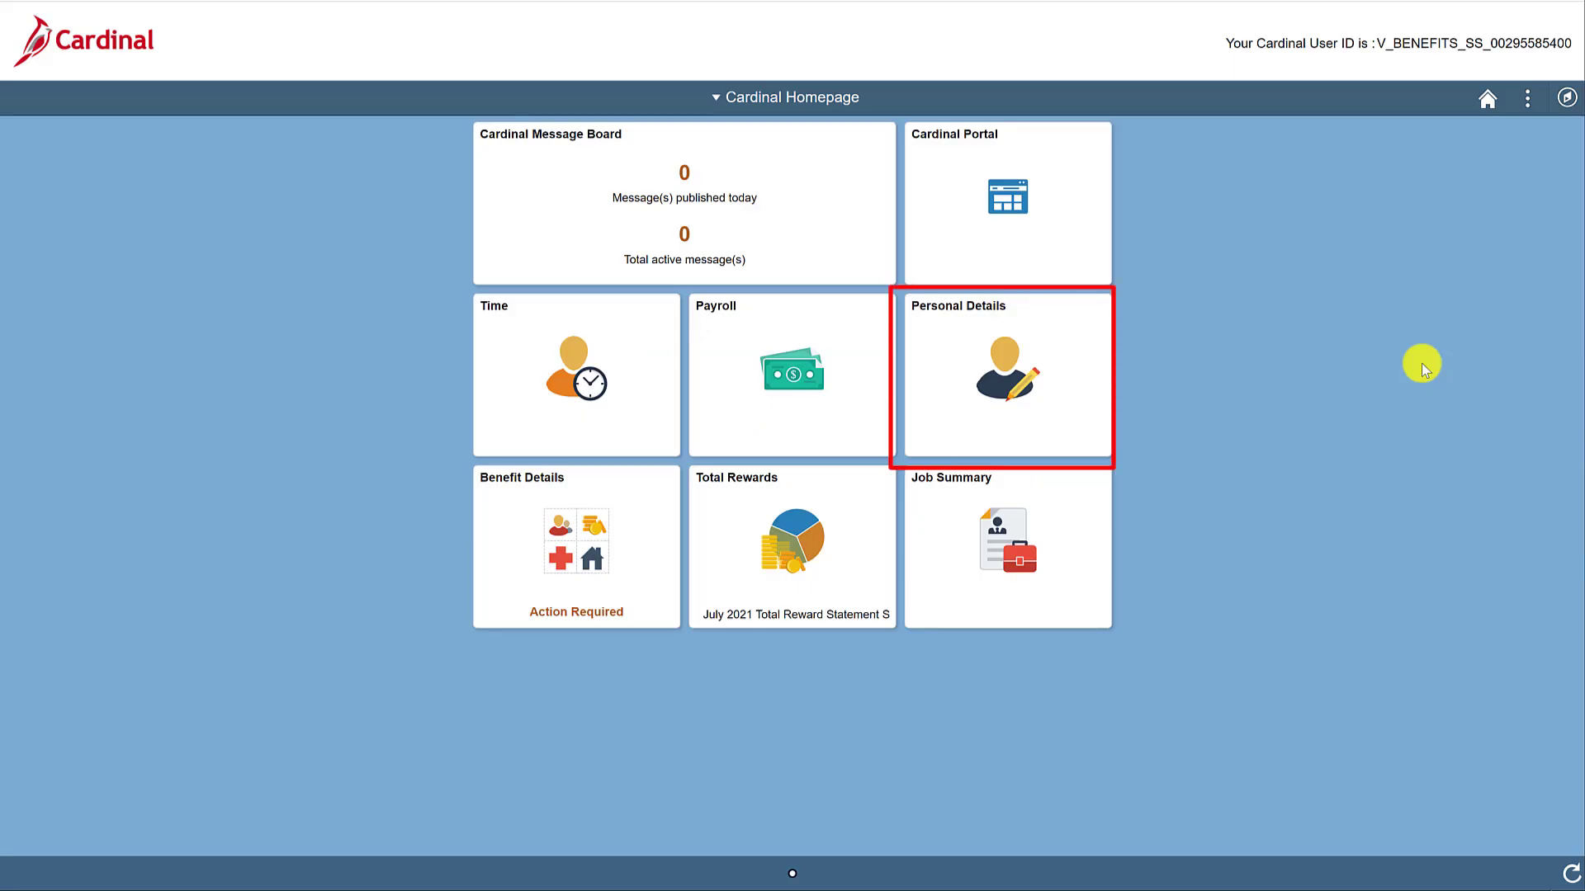
pyautogui.moveTo(1122, 401)
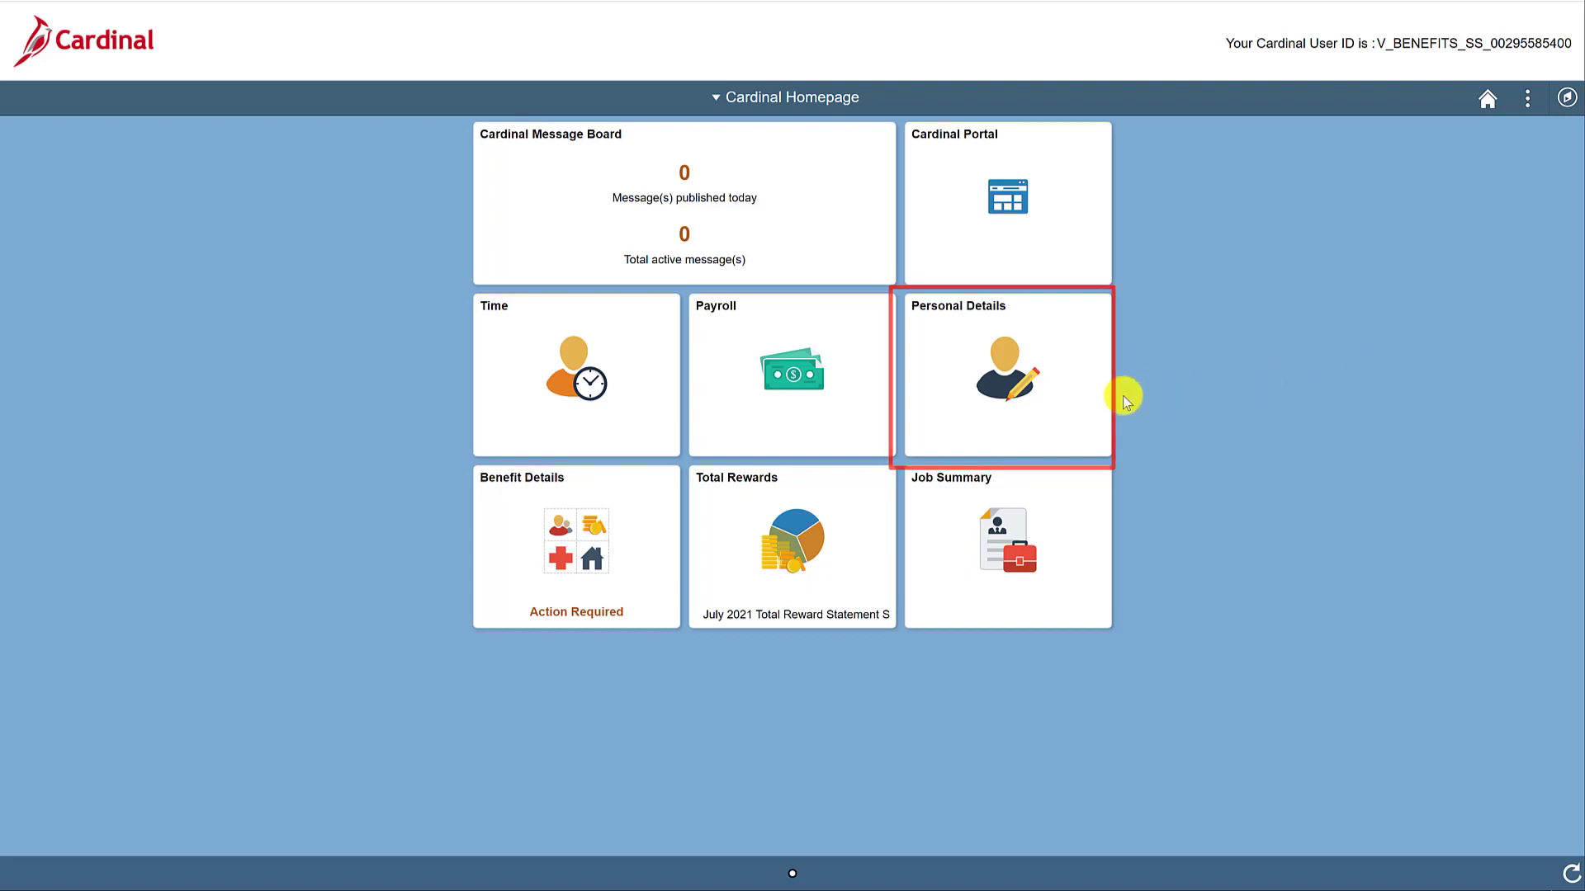
# Open the Personal Details tile to view the current home address on the Addresses page.
pyautogui.click(1007, 374)
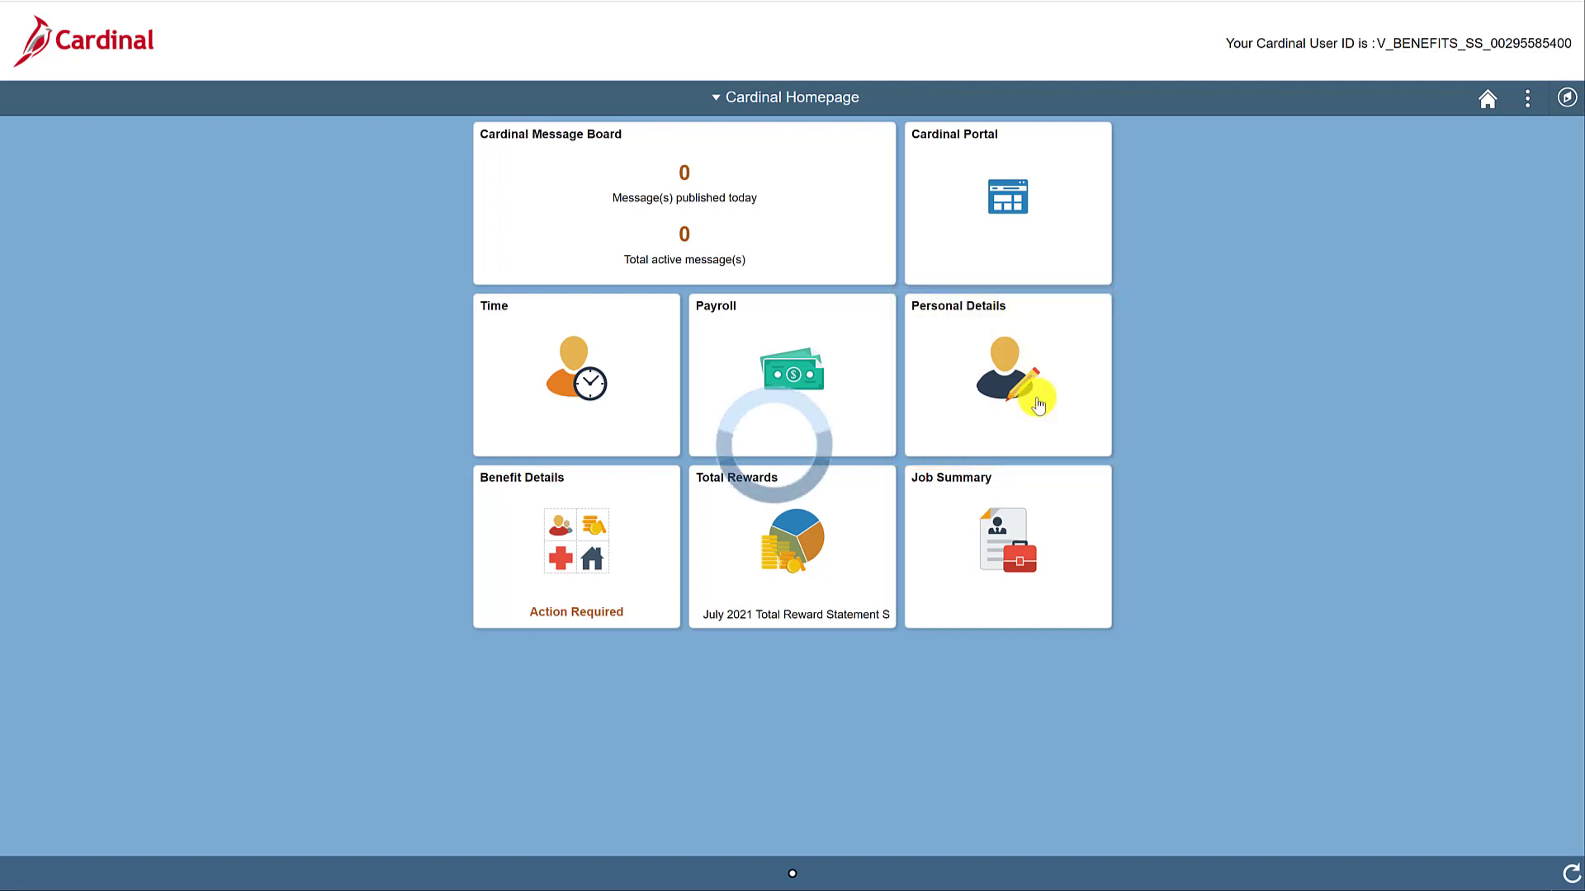
pyautogui.click(1007, 373)
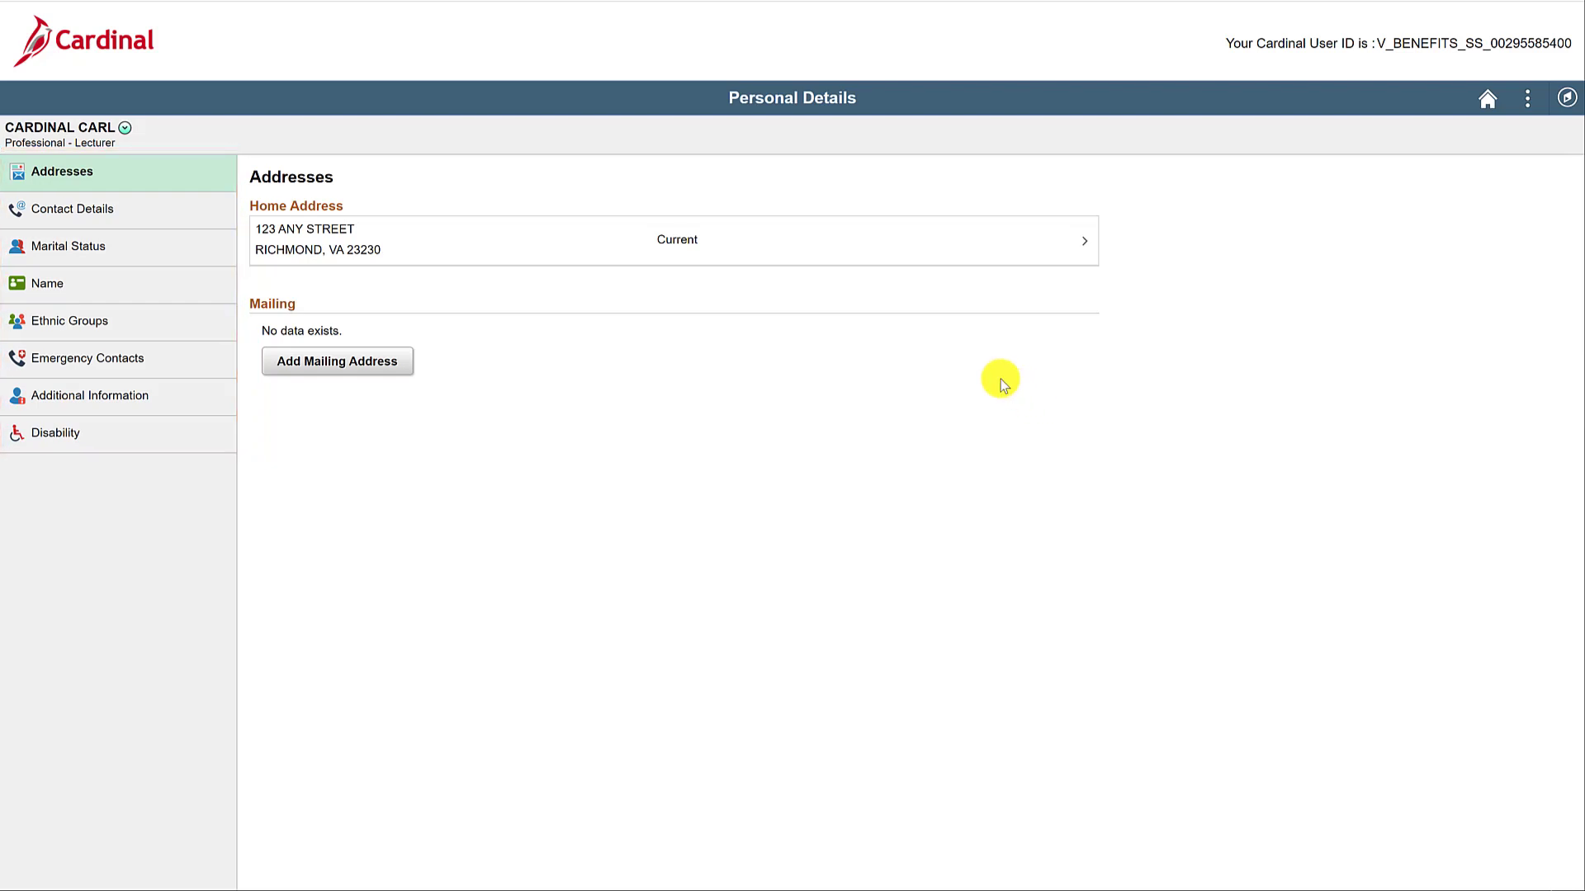
pyautogui.click(851, 240)
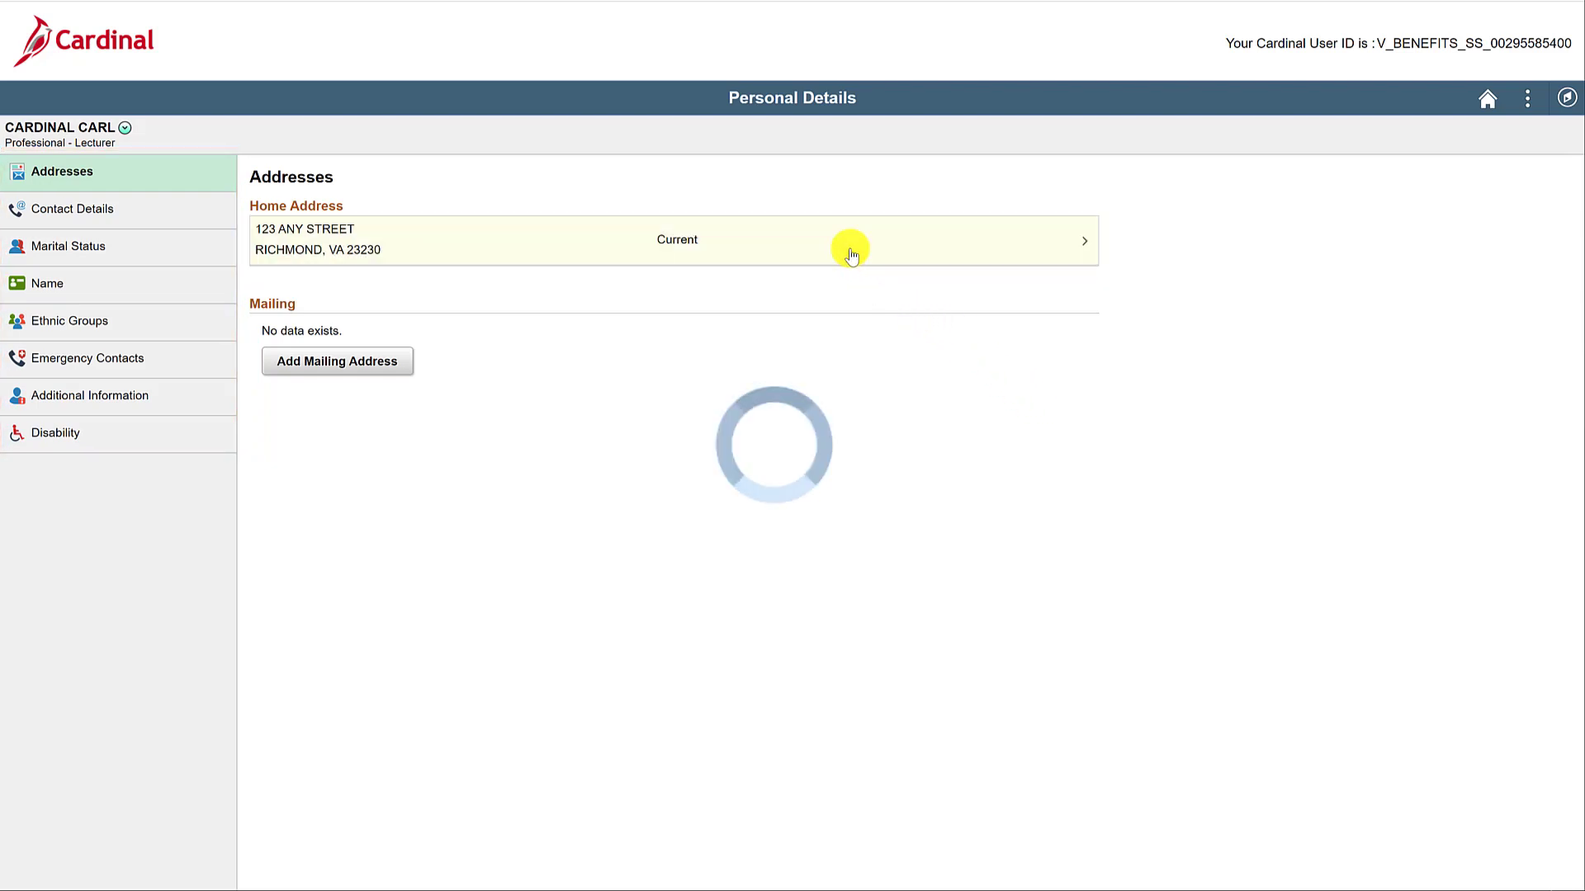
pyautogui.click(852, 251)
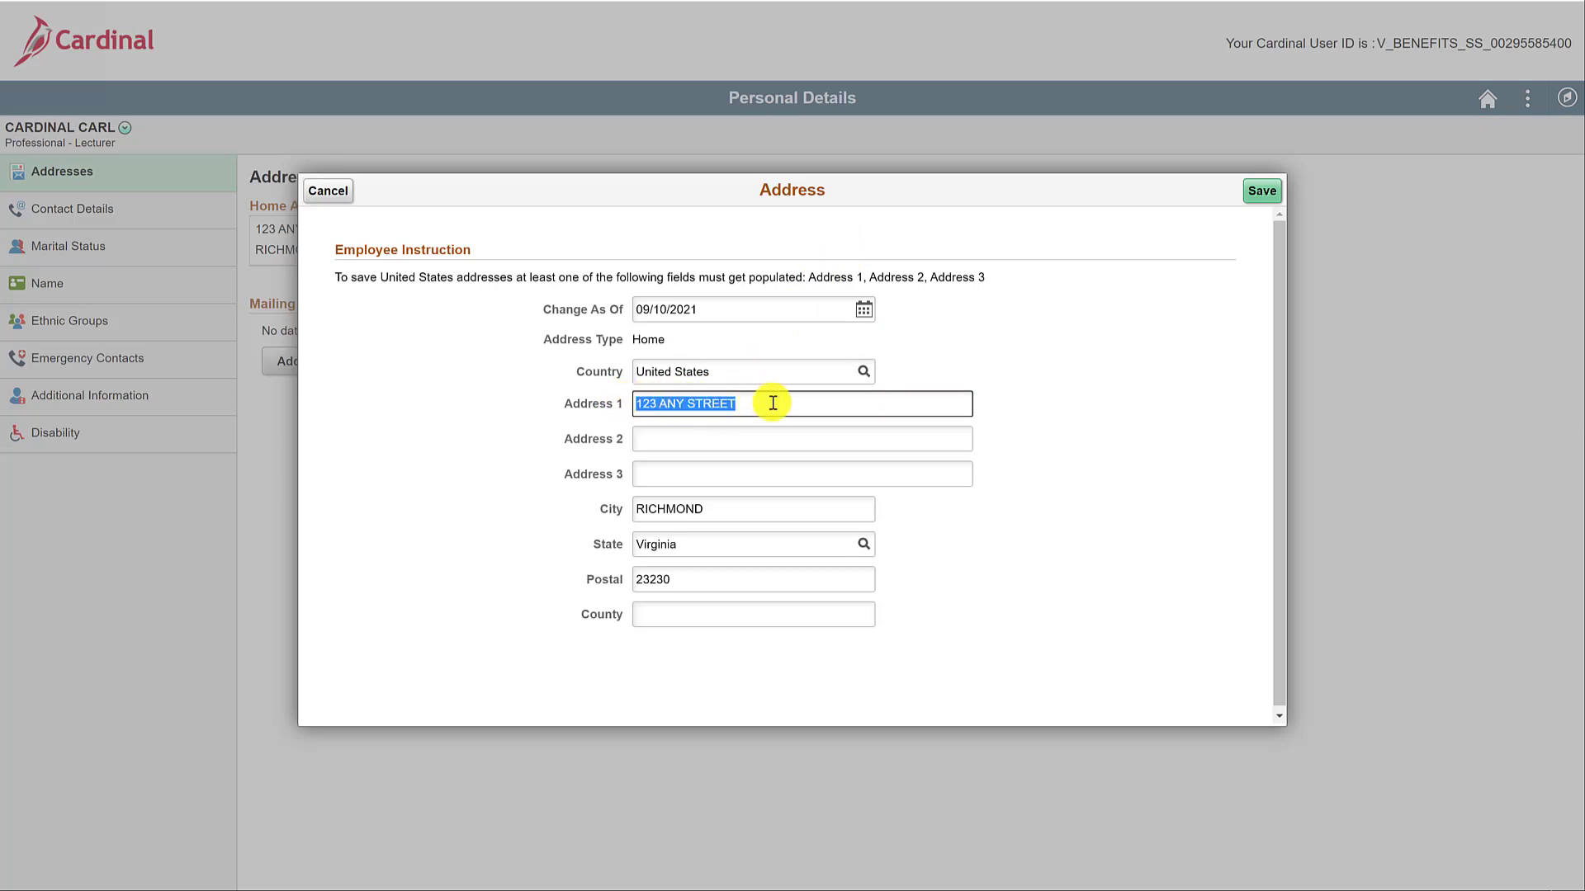
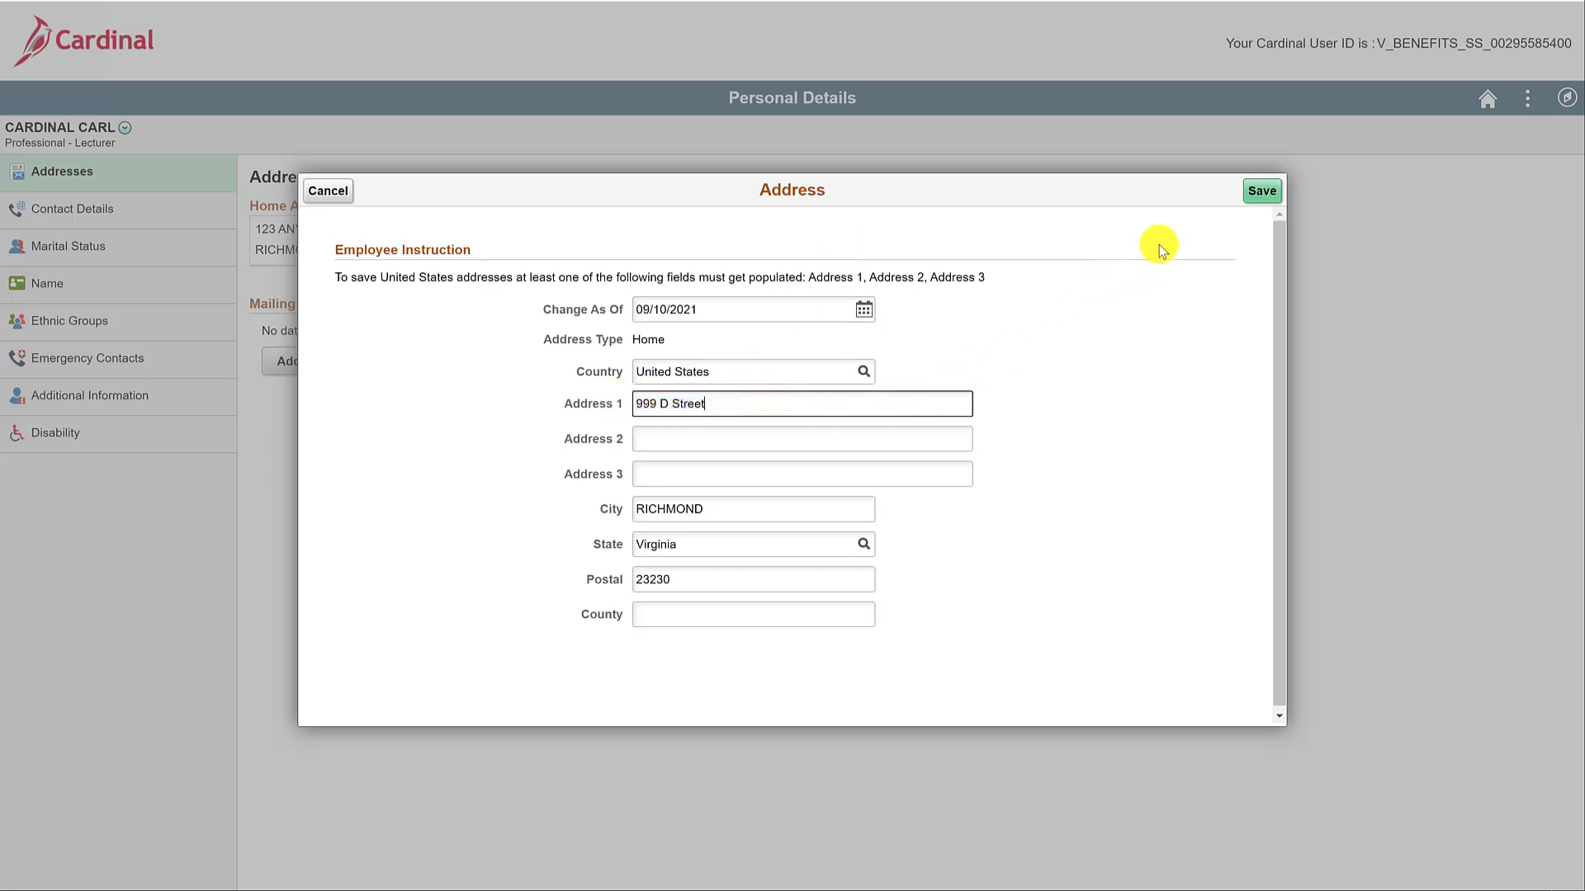
pyautogui.click(1261, 190)
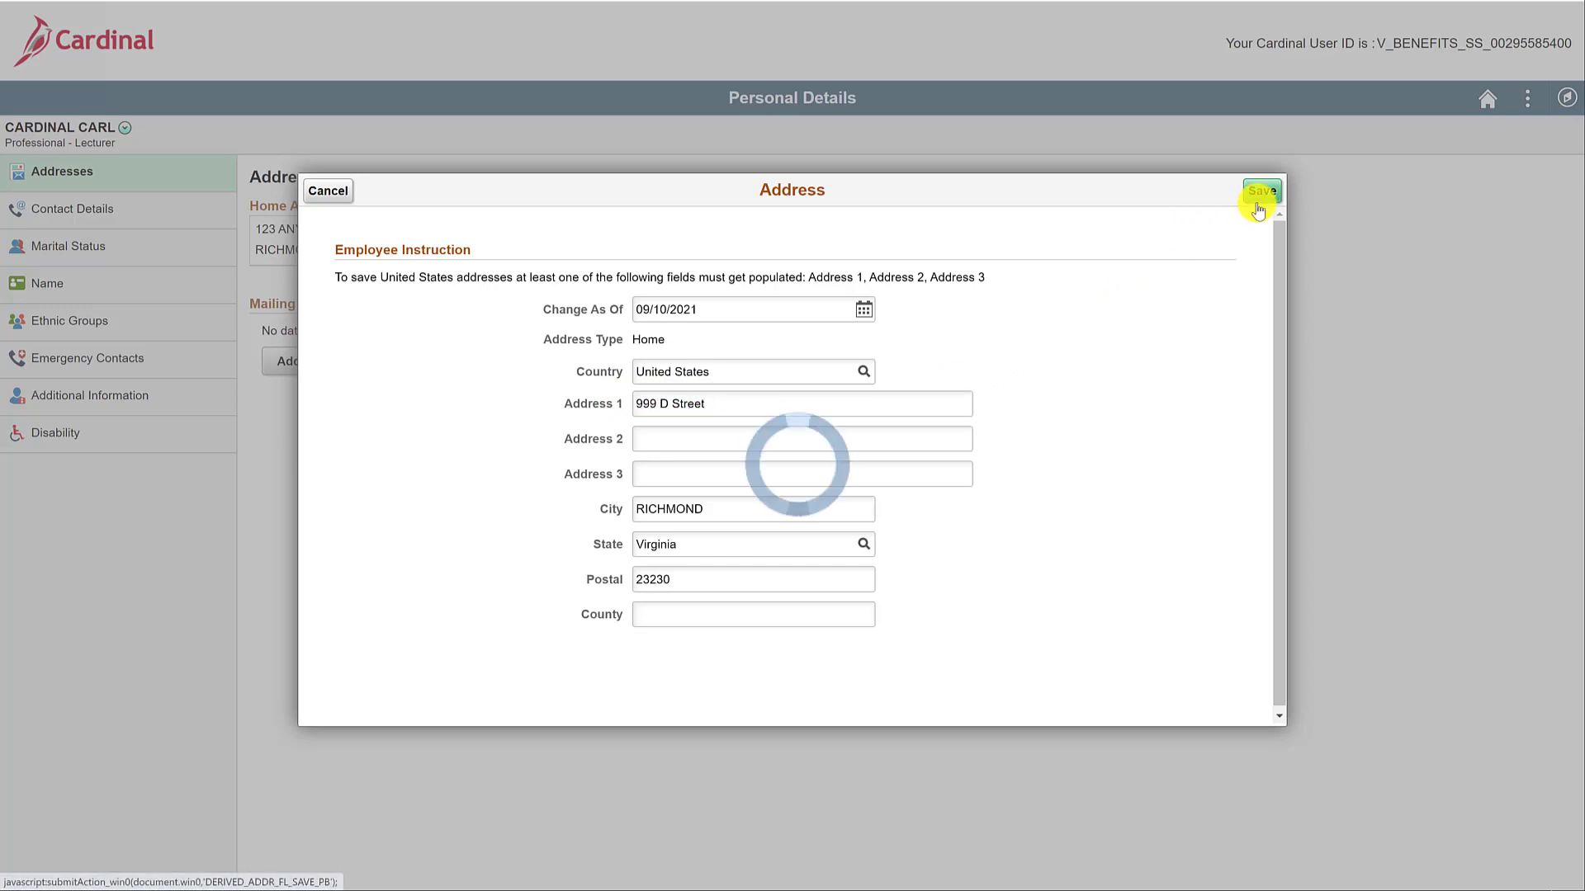
pyautogui.click(1260, 191)
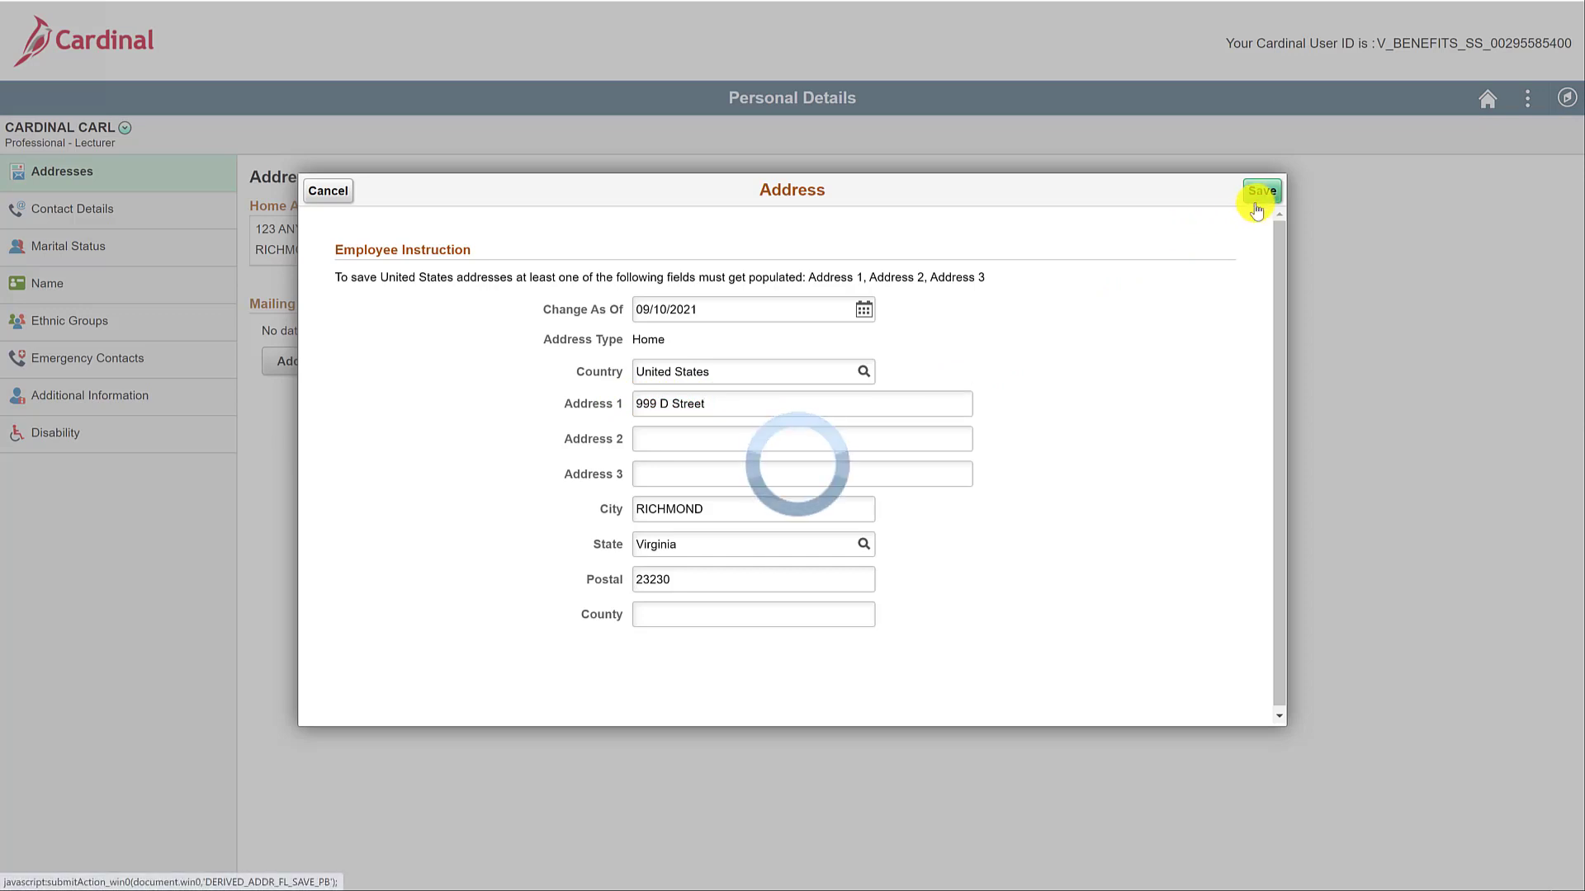
pyautogui.click(1260, 190)
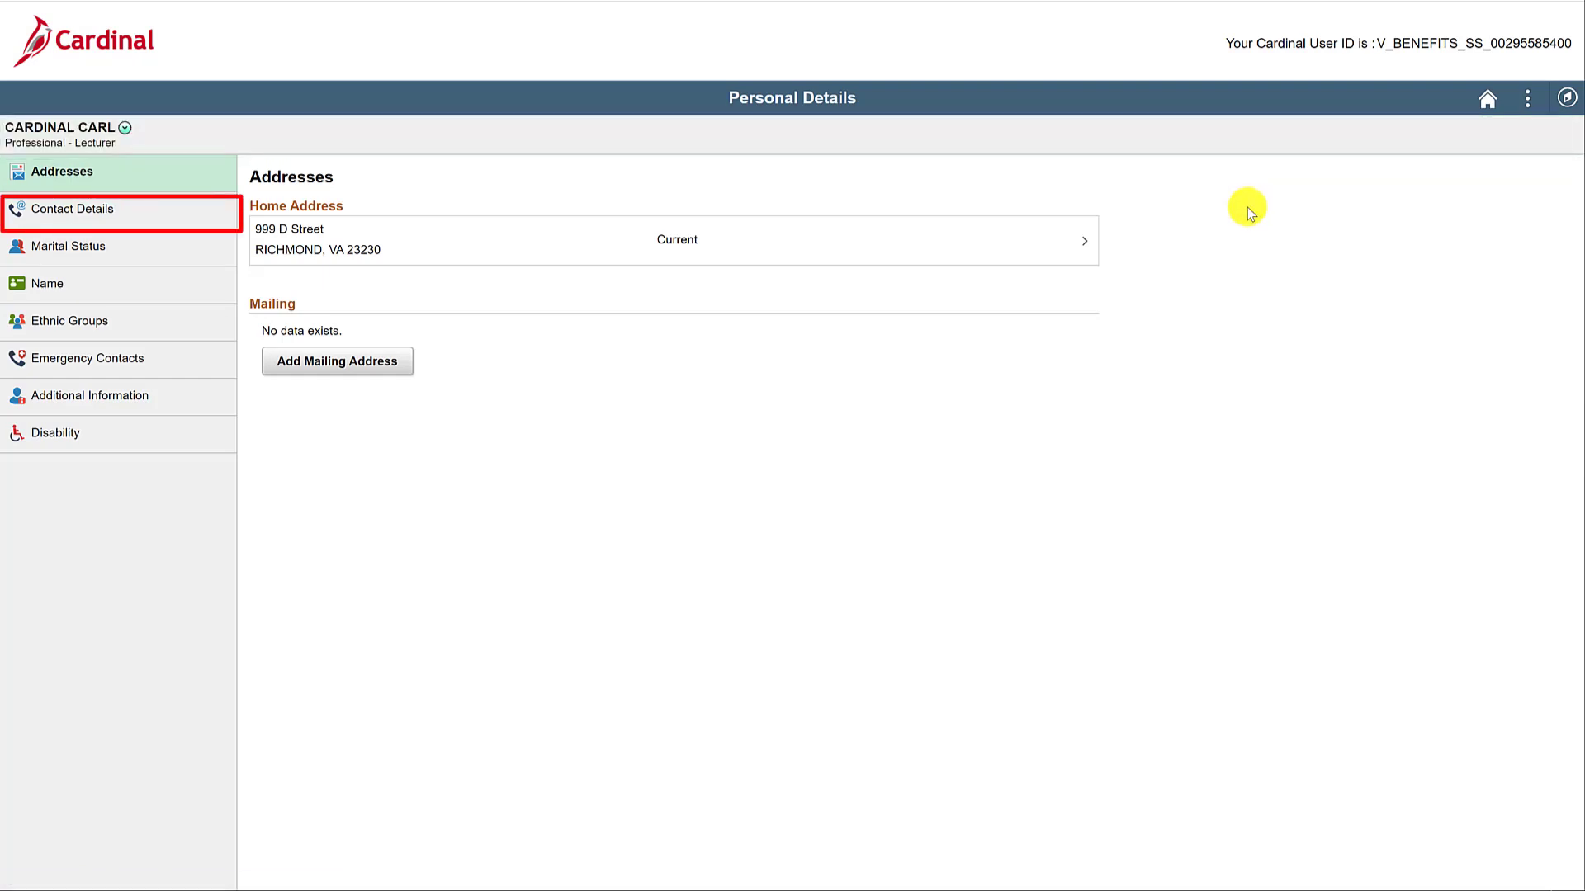
pyautogui.moveTo(1238, 216)
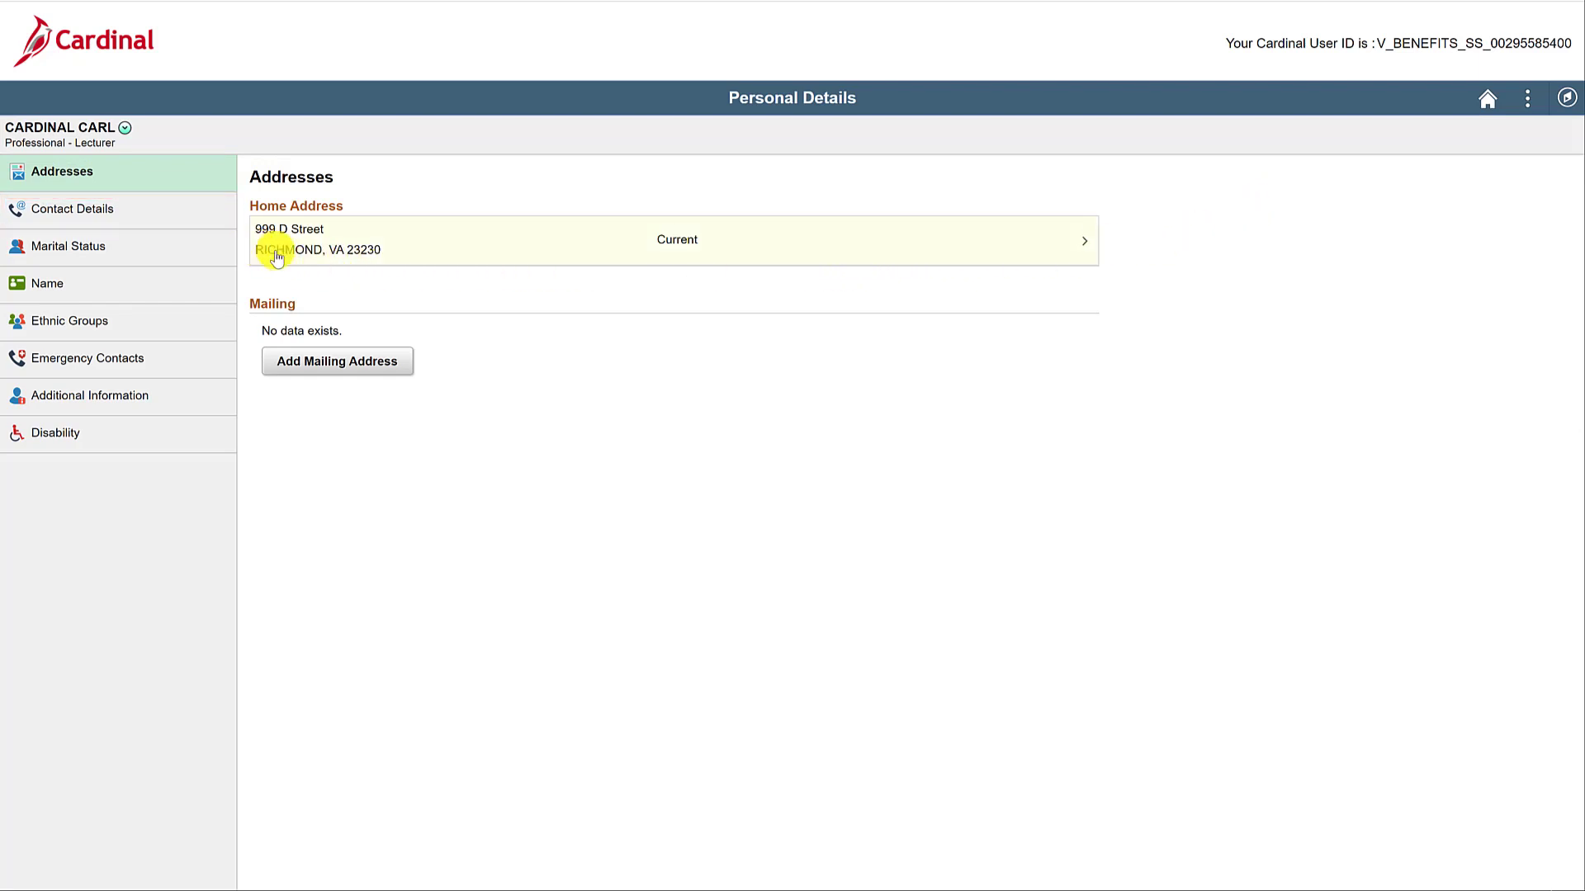
# Open Contact Details, showing two phone numbers and two email addresses.
pyautogui.click(72, 209)
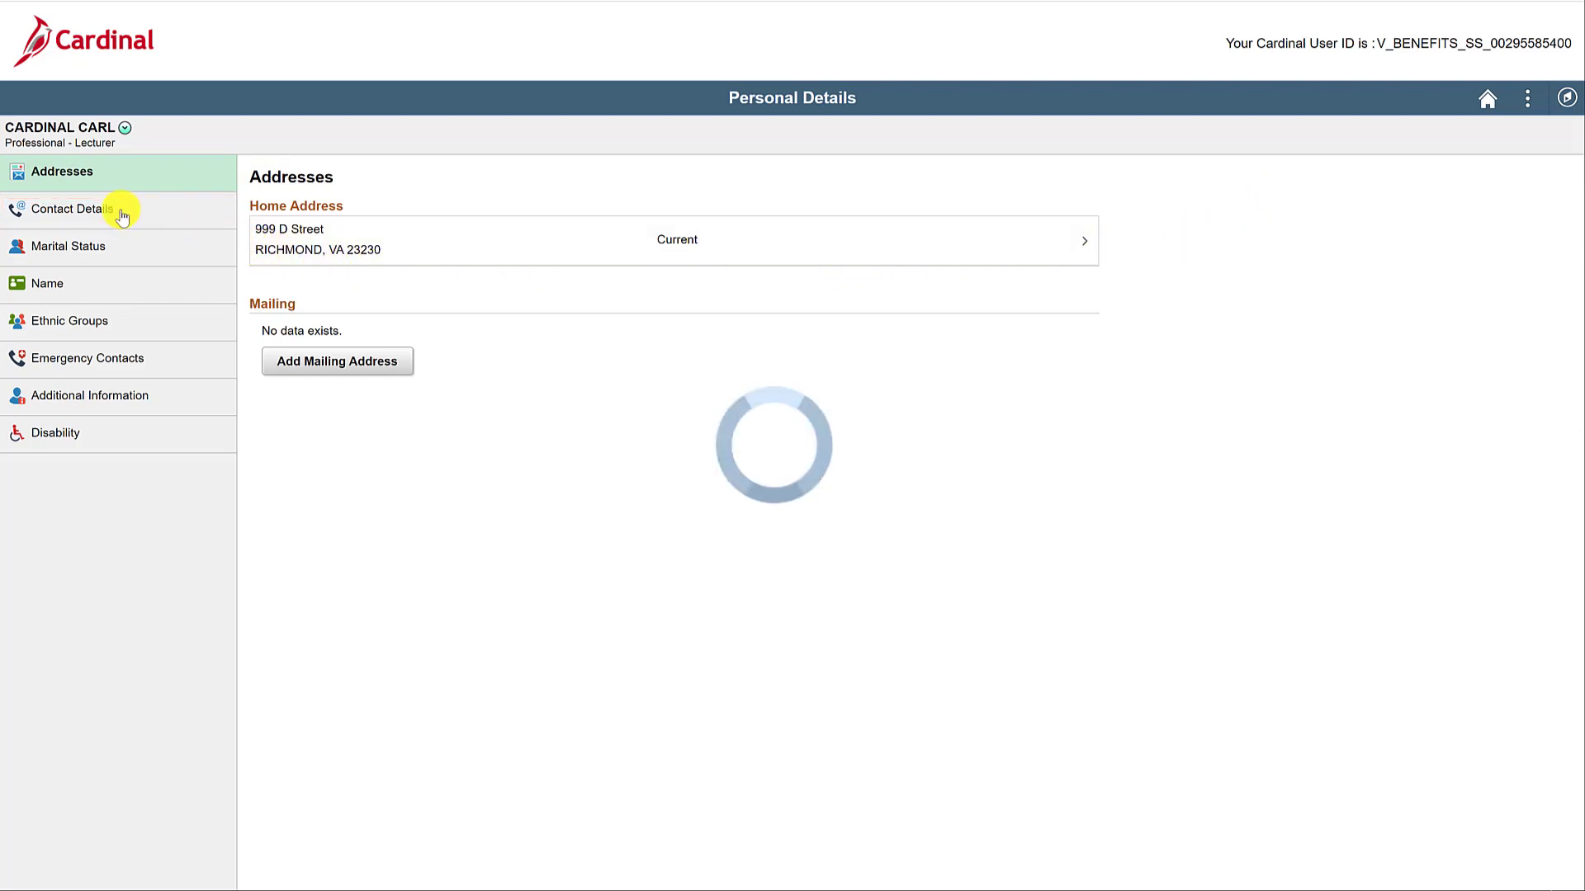
pyautogui.click(71, 209)
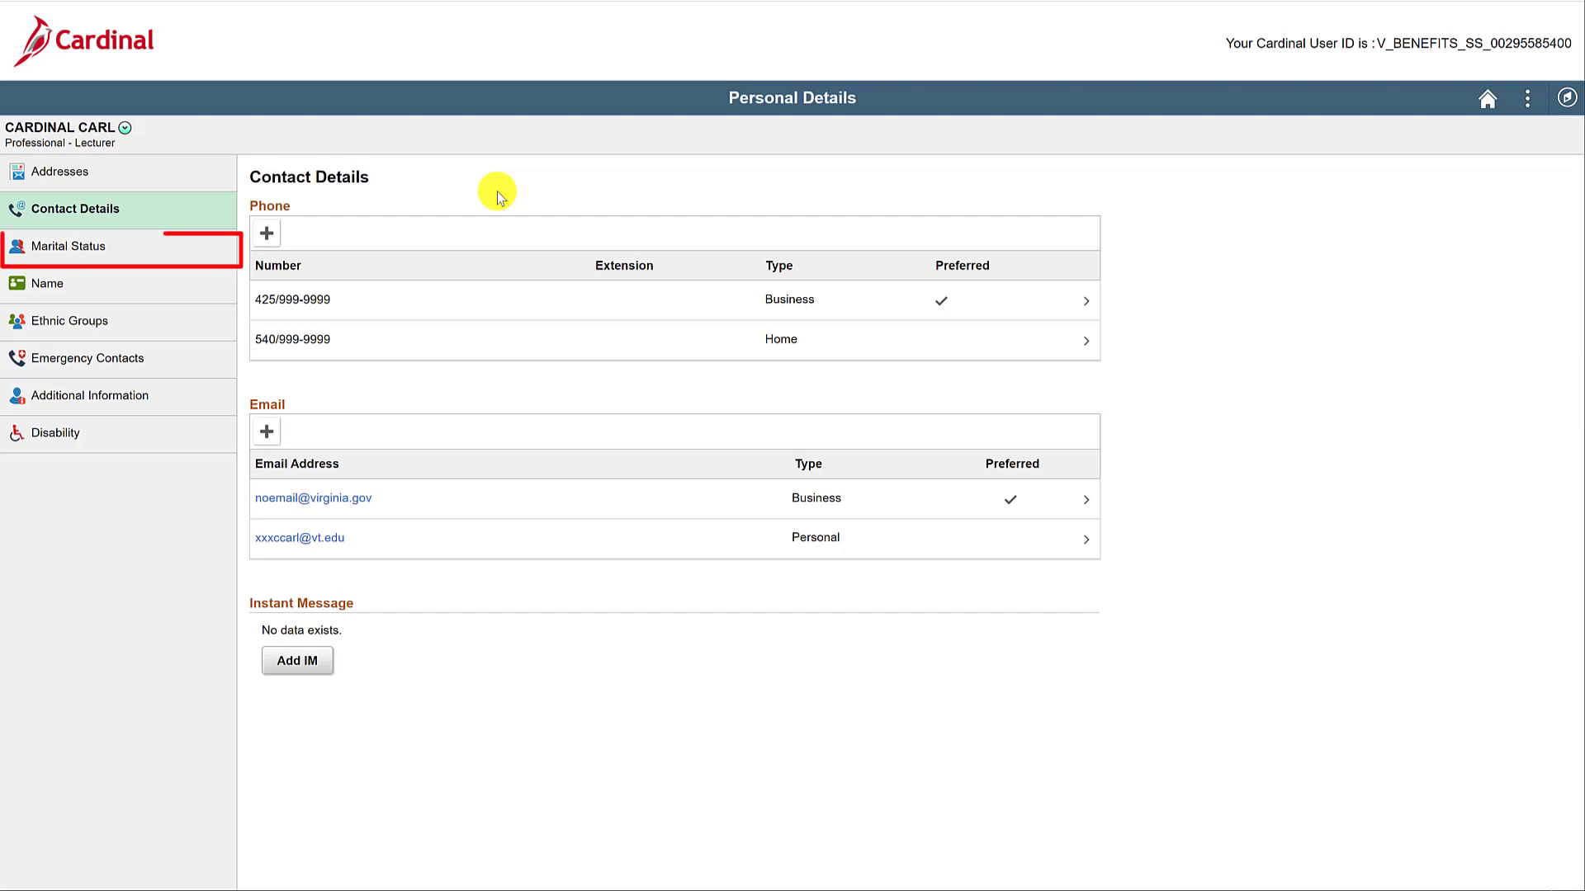
pyautogui.click(67, 247)
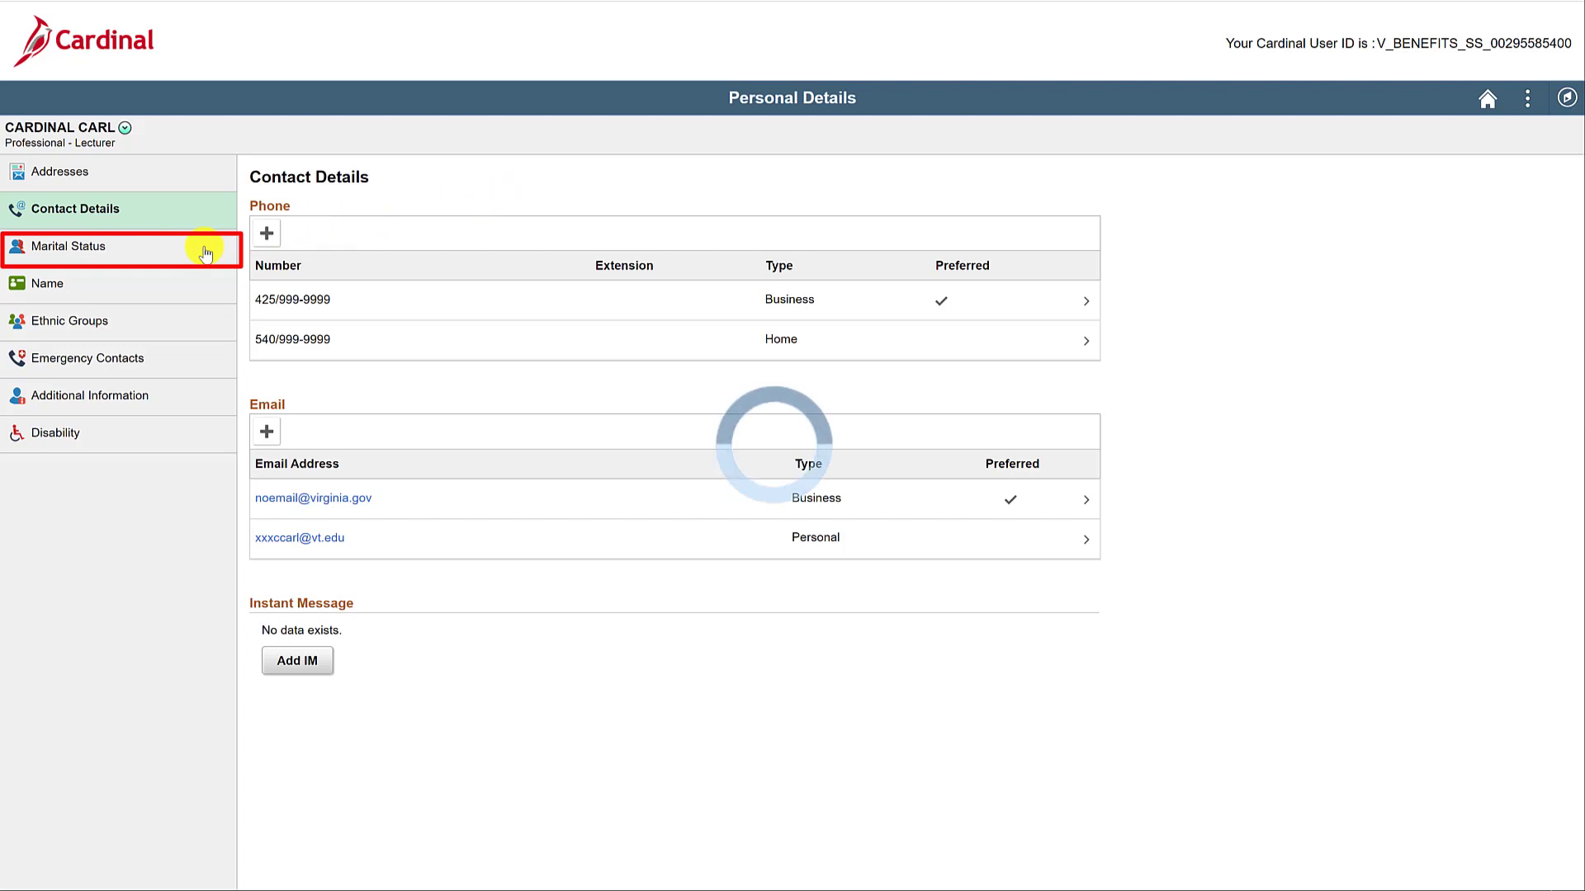
pyautogui.click(68, 246)
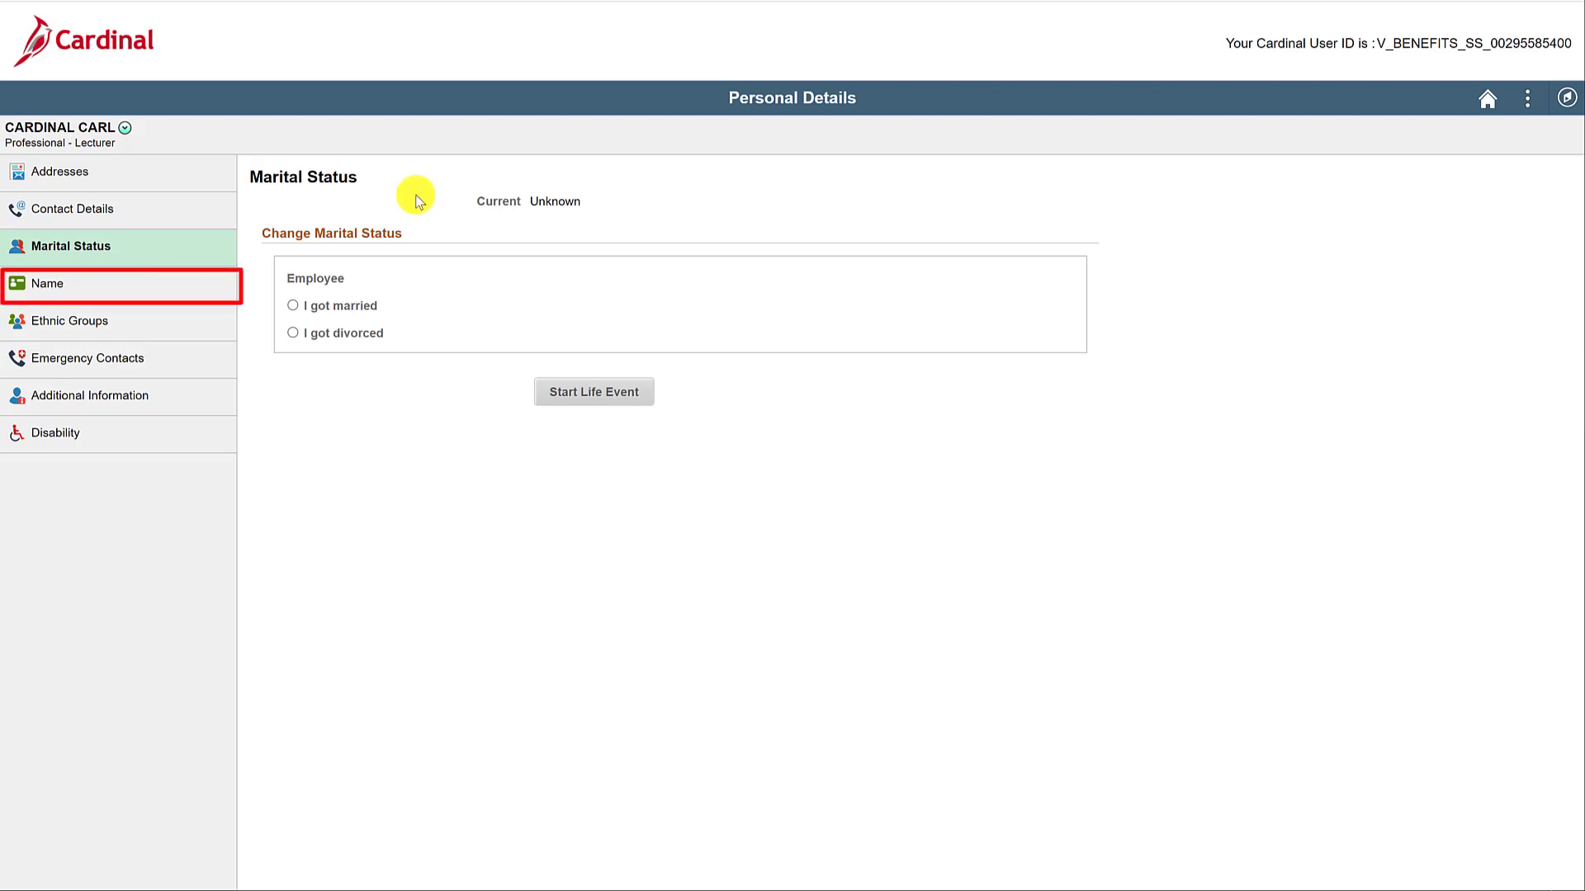
pyautogui.click(46, 284)
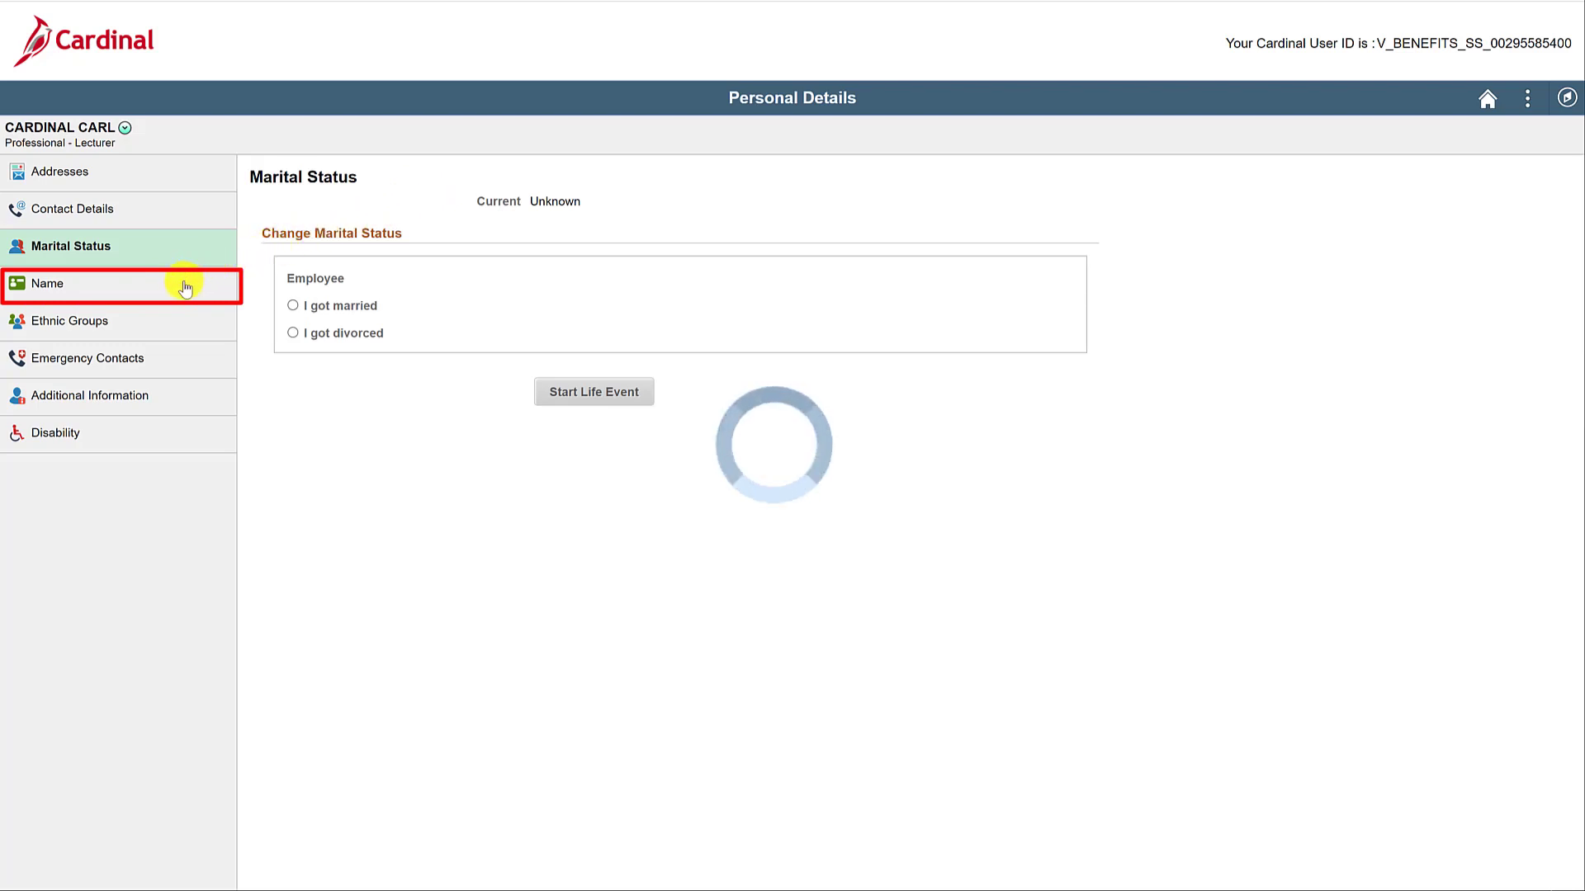
pyautogui.click(46, 284)
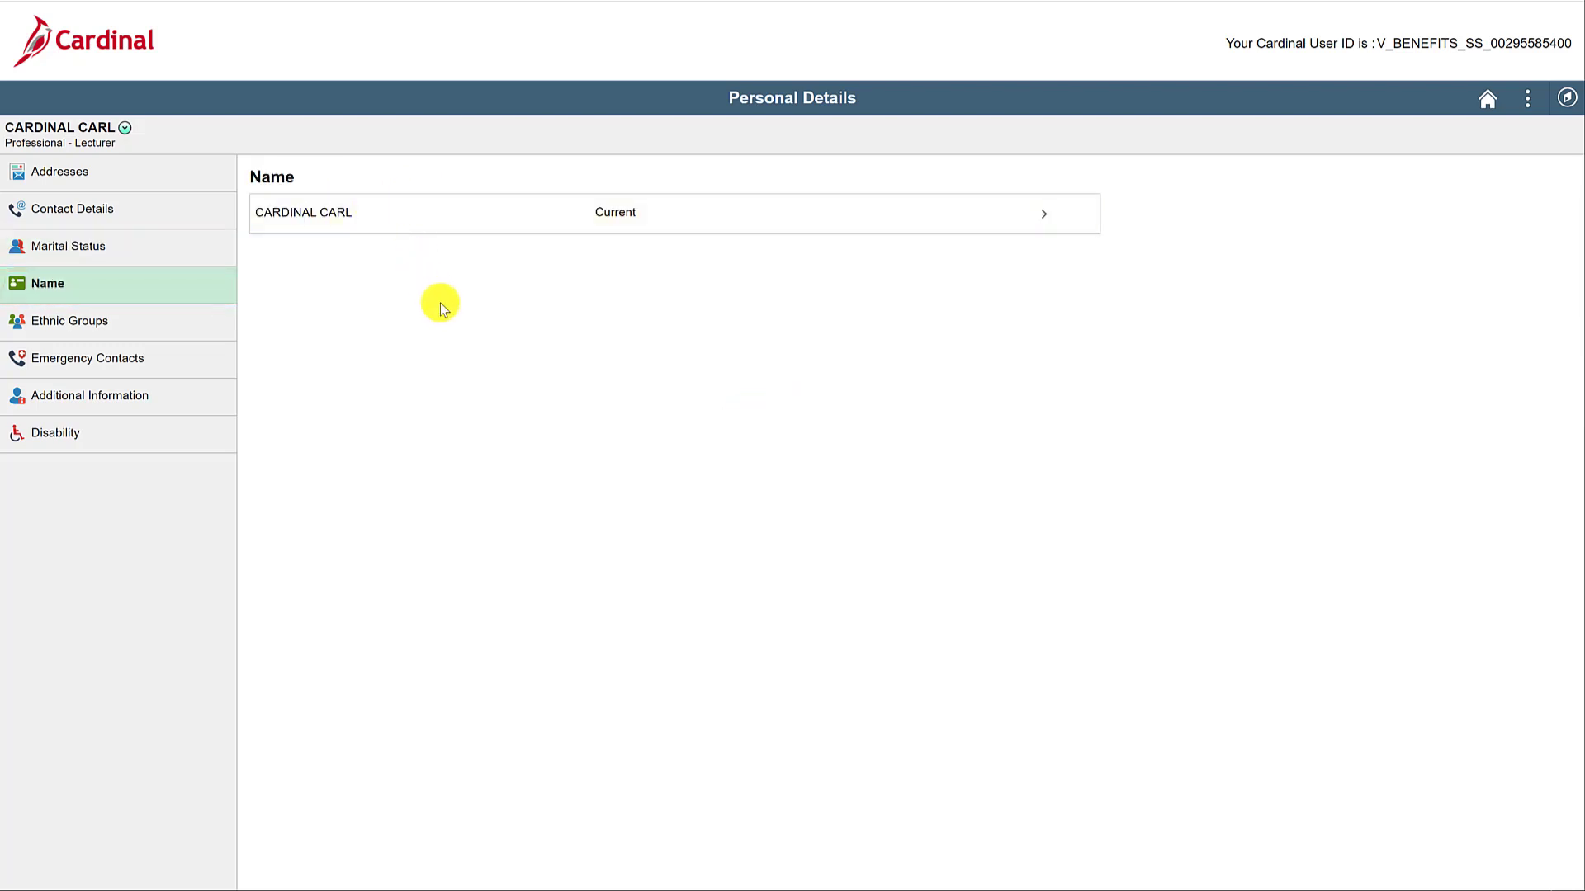
pyautogui.moveTo(449, 321)
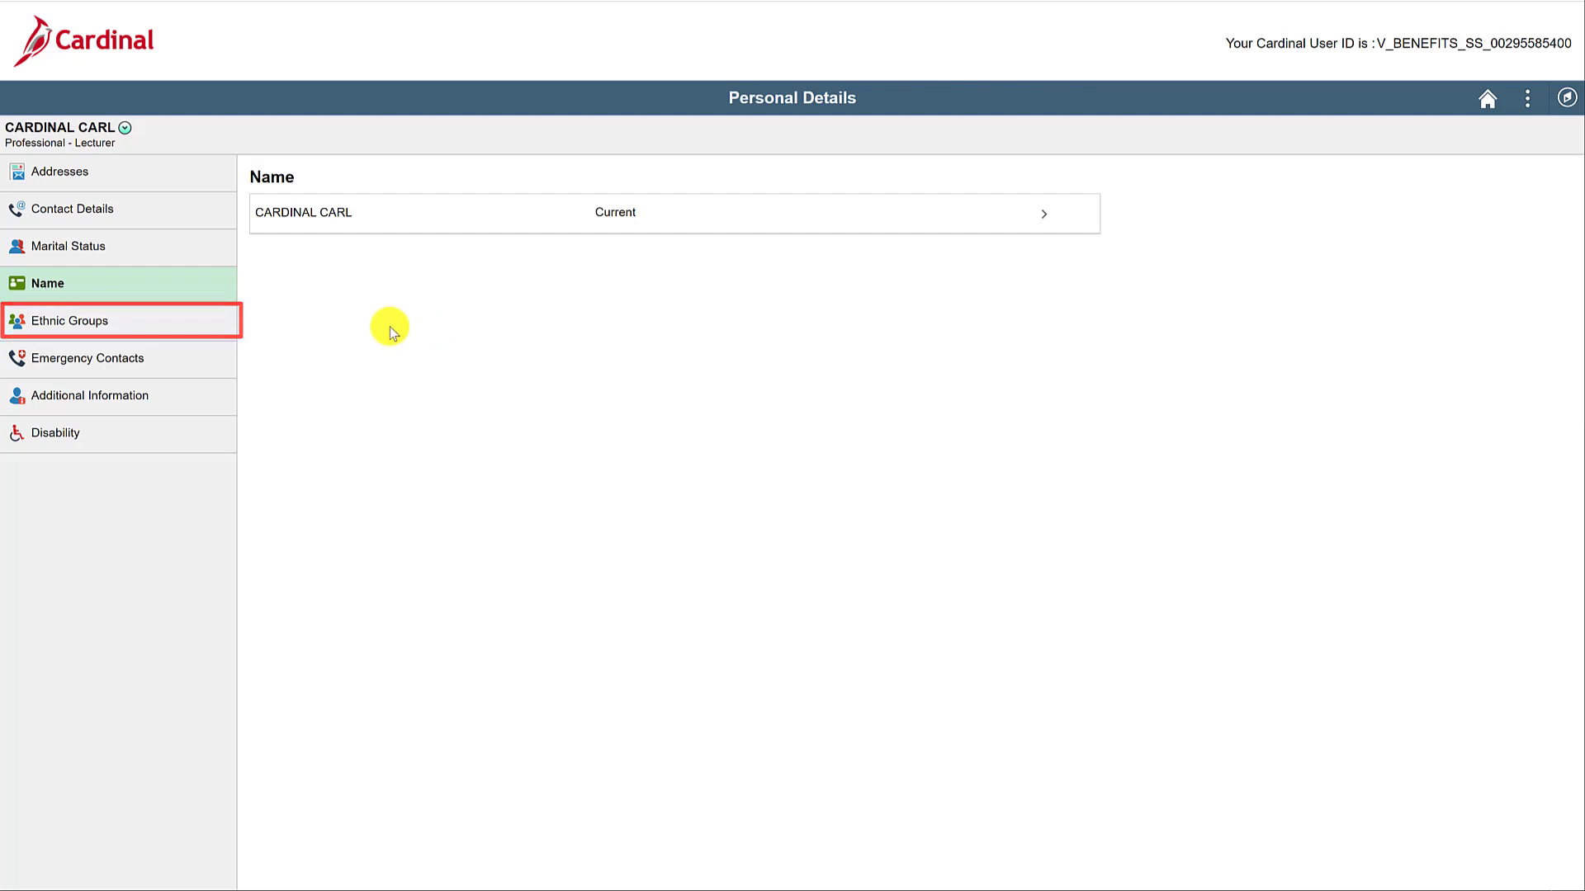
# Review Ethnic Groups (White), then open the empty Emergency Contacts page.
pyautogui.click(68, 320)
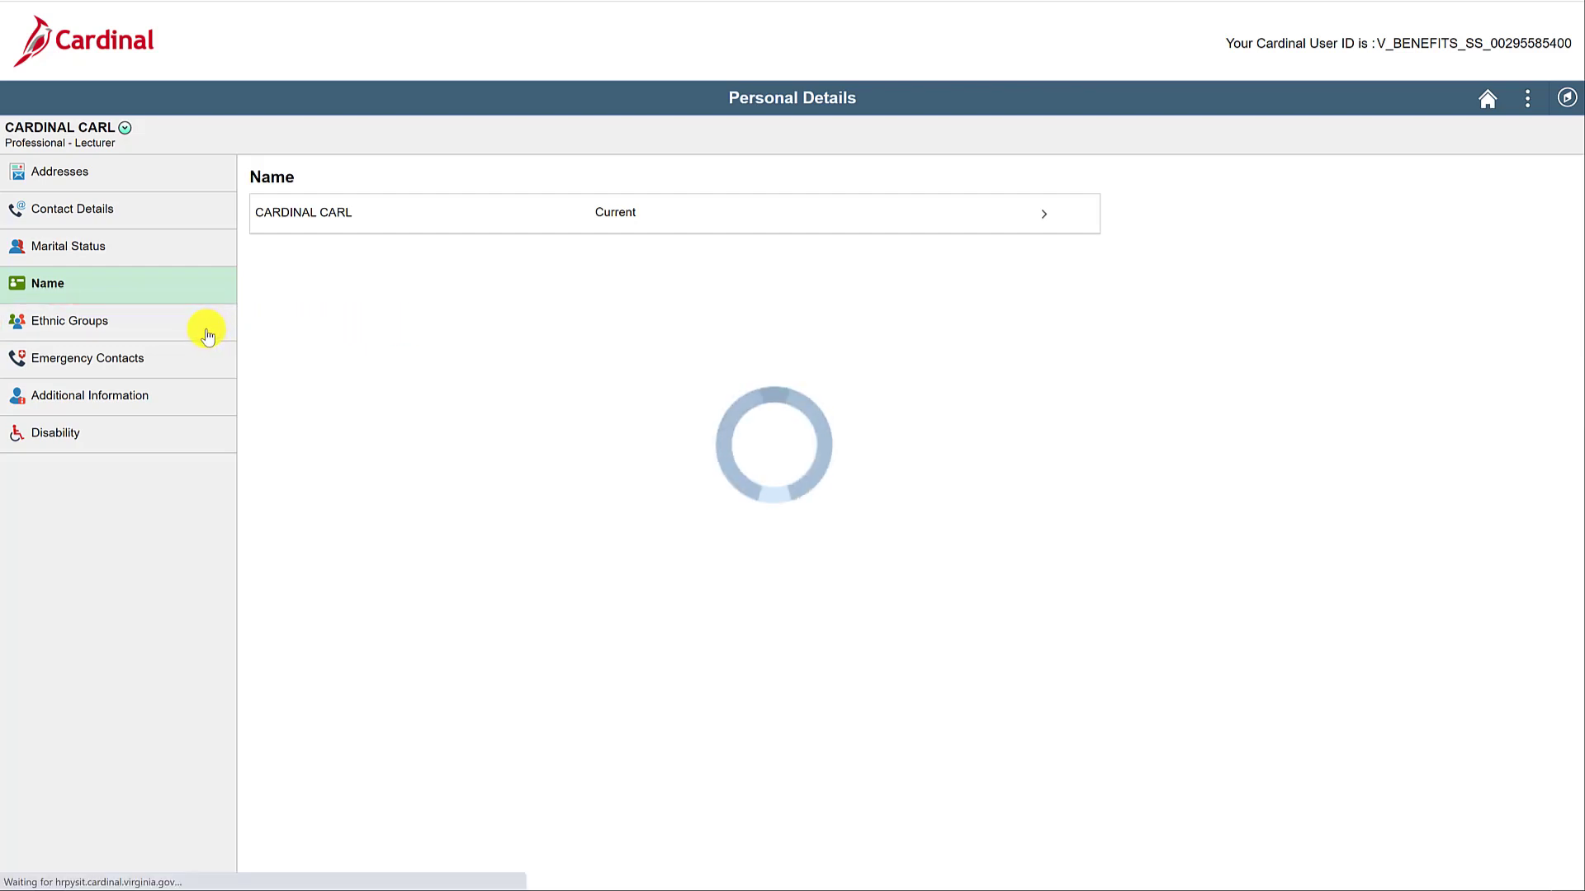
pyautogui.click(68, 320)
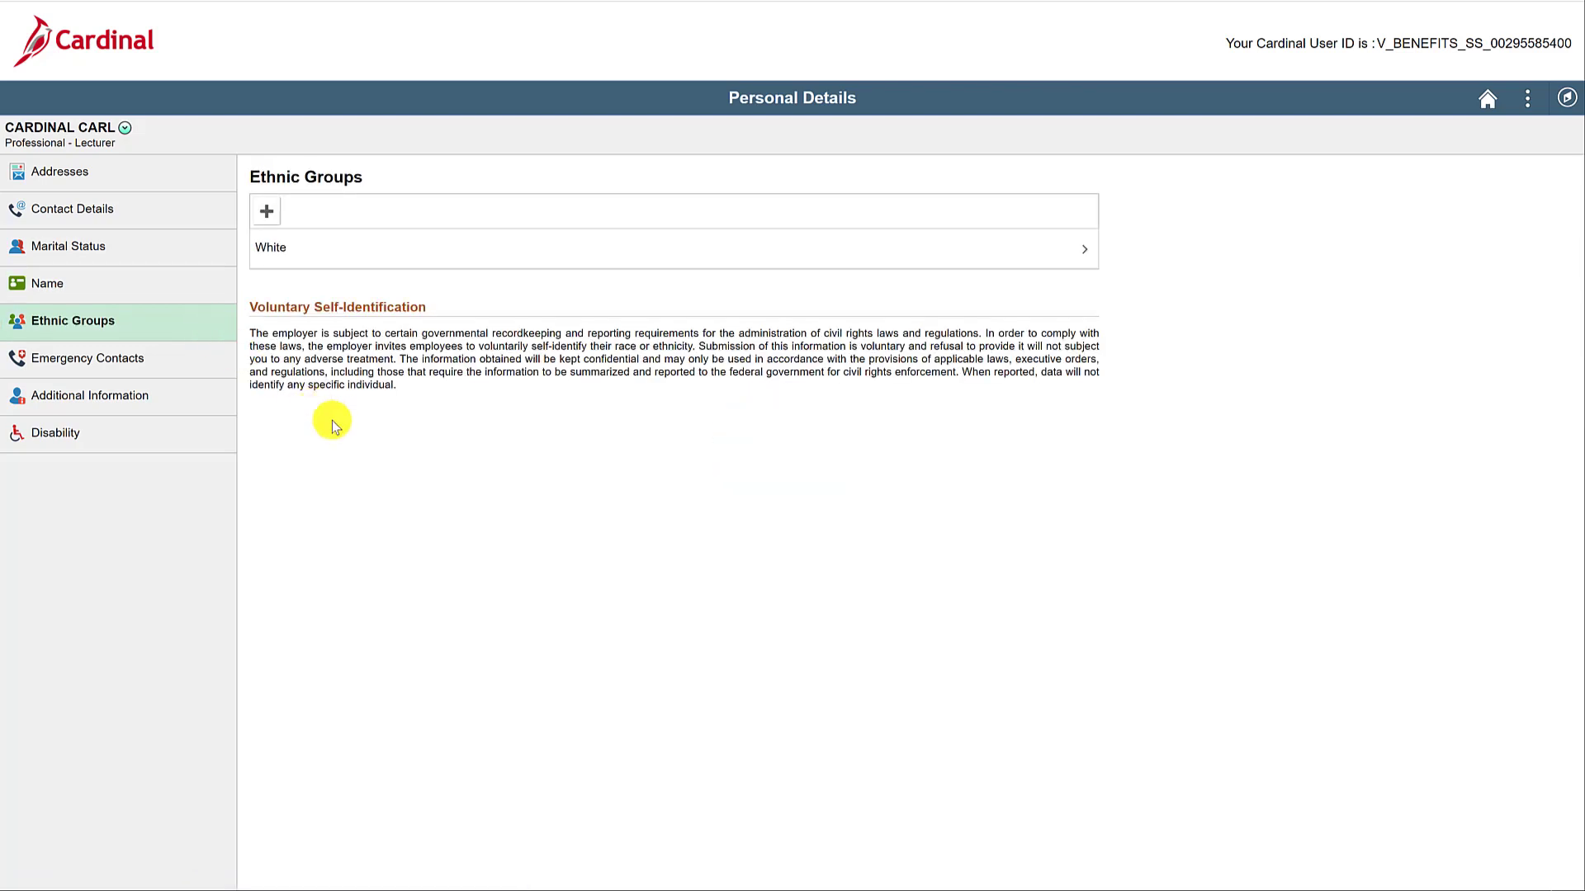
pyautogui.moveTo(364, 445)
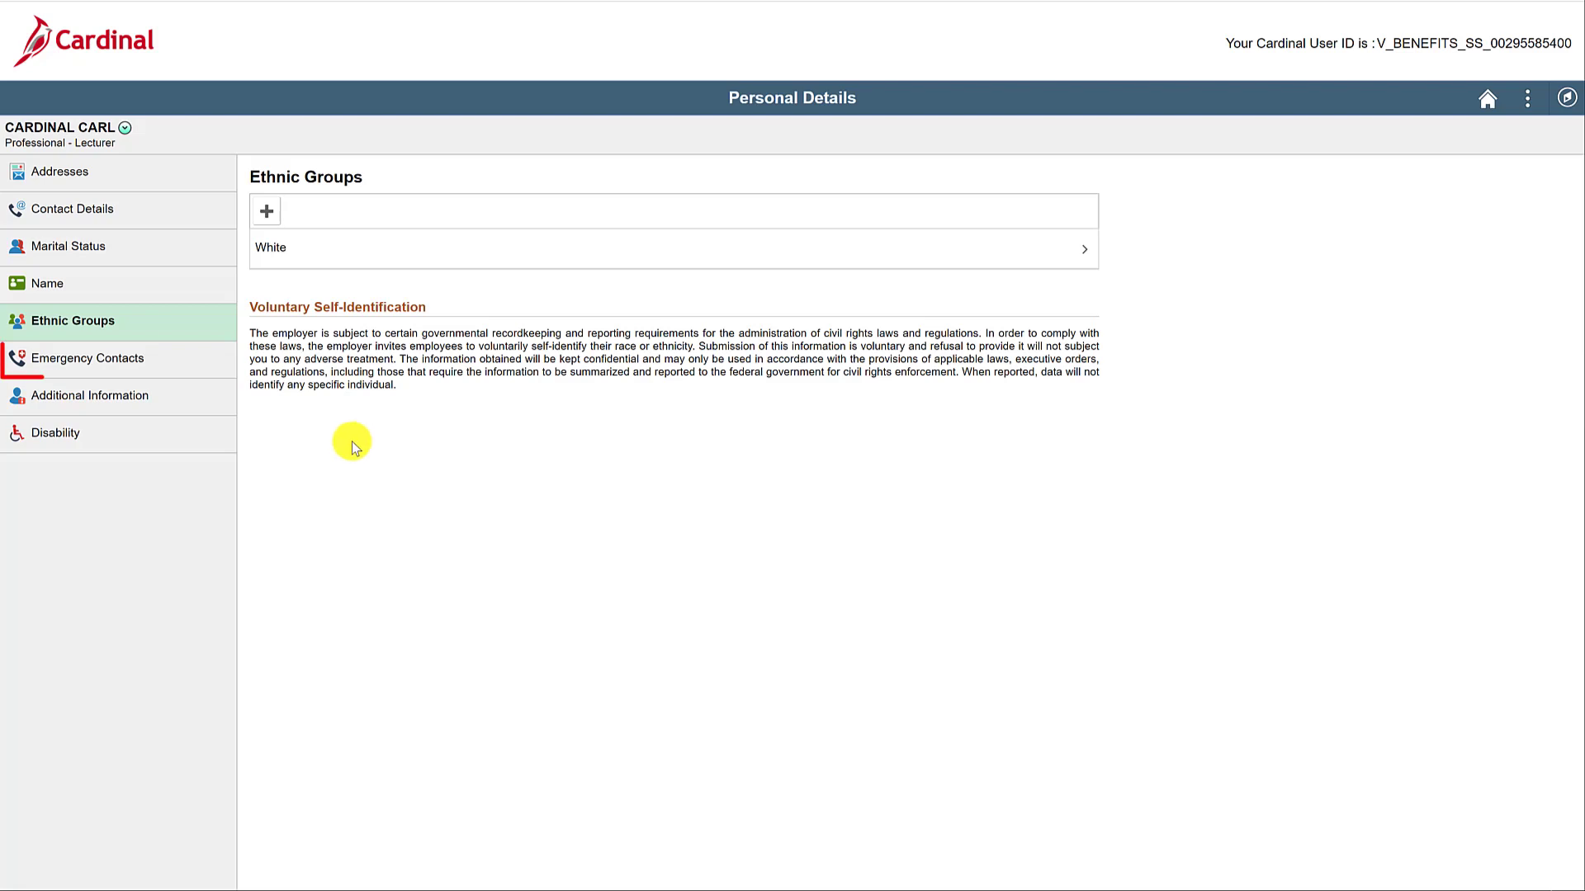
pyautogui.click(89, 358)
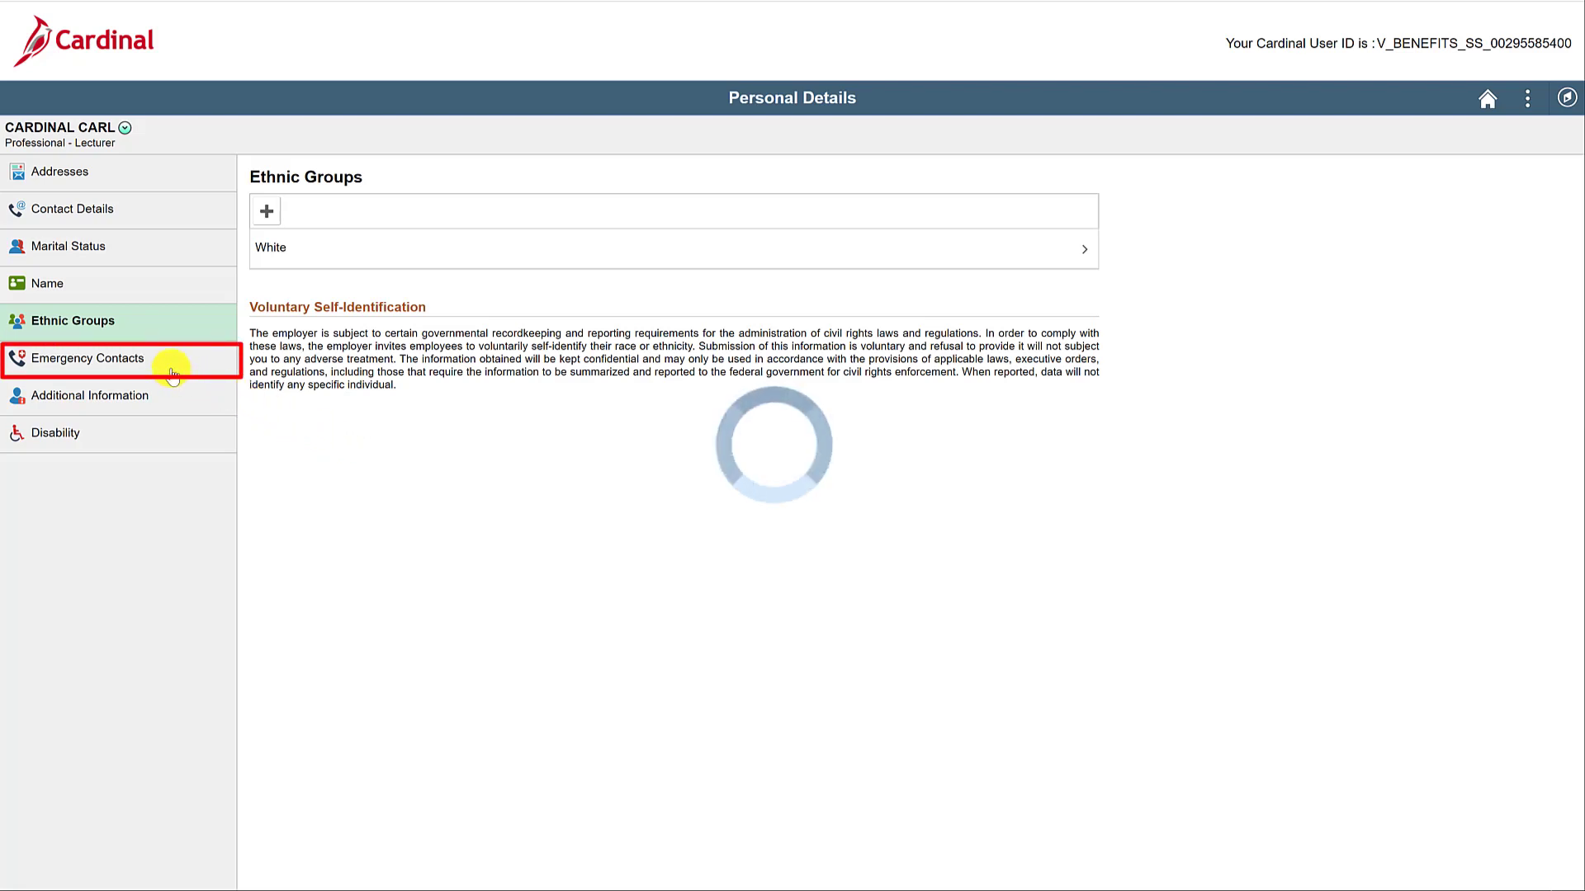
pyautogui.click(89, 357)
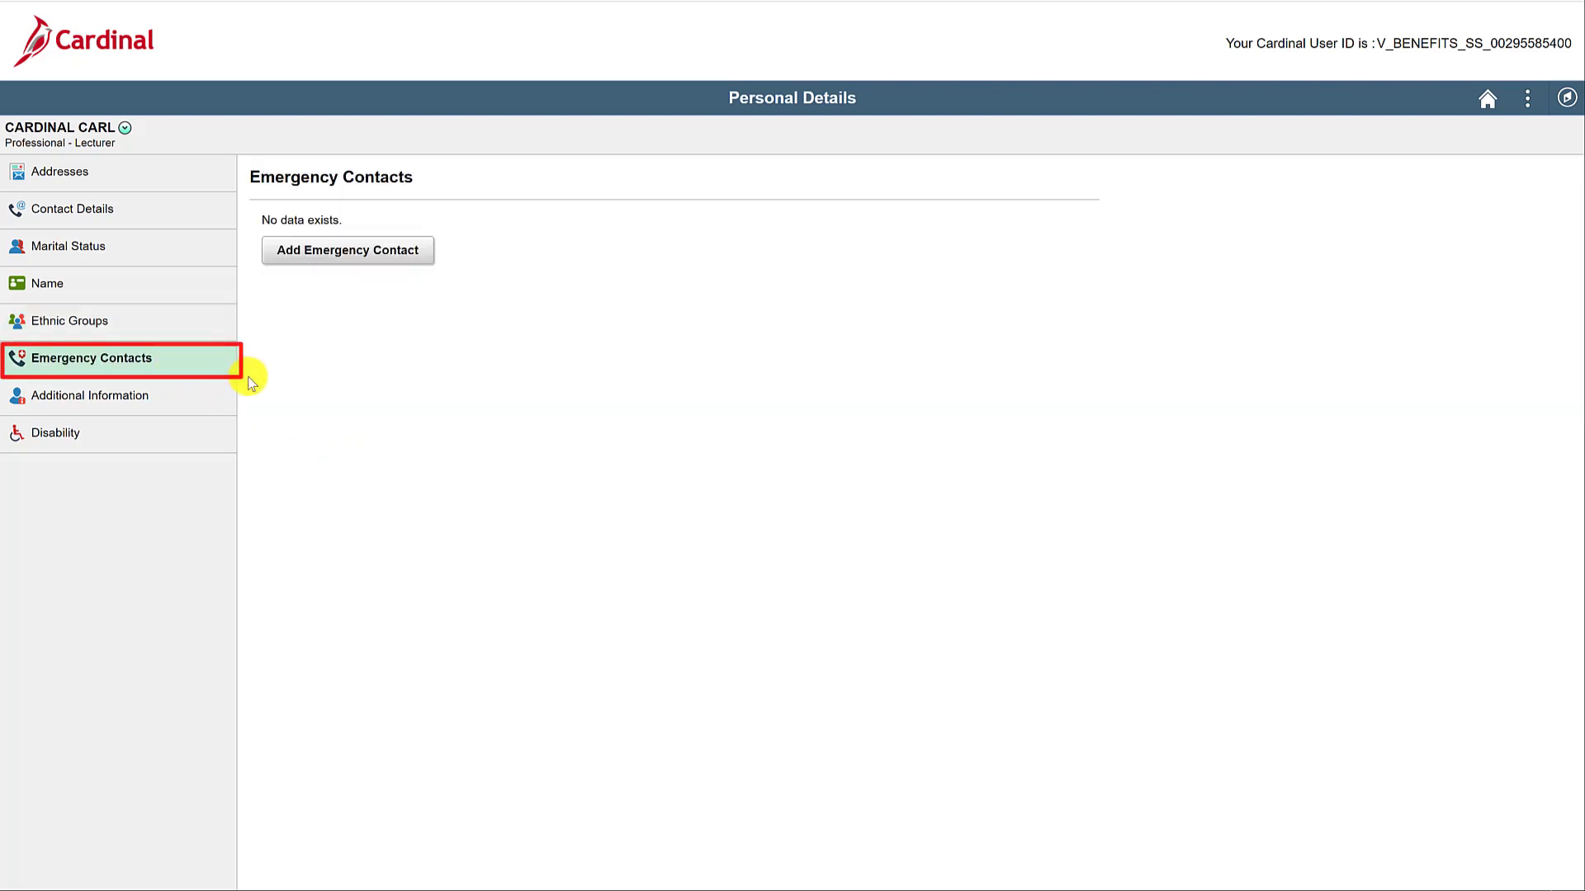
pyautogui.moveTo(376, 395)
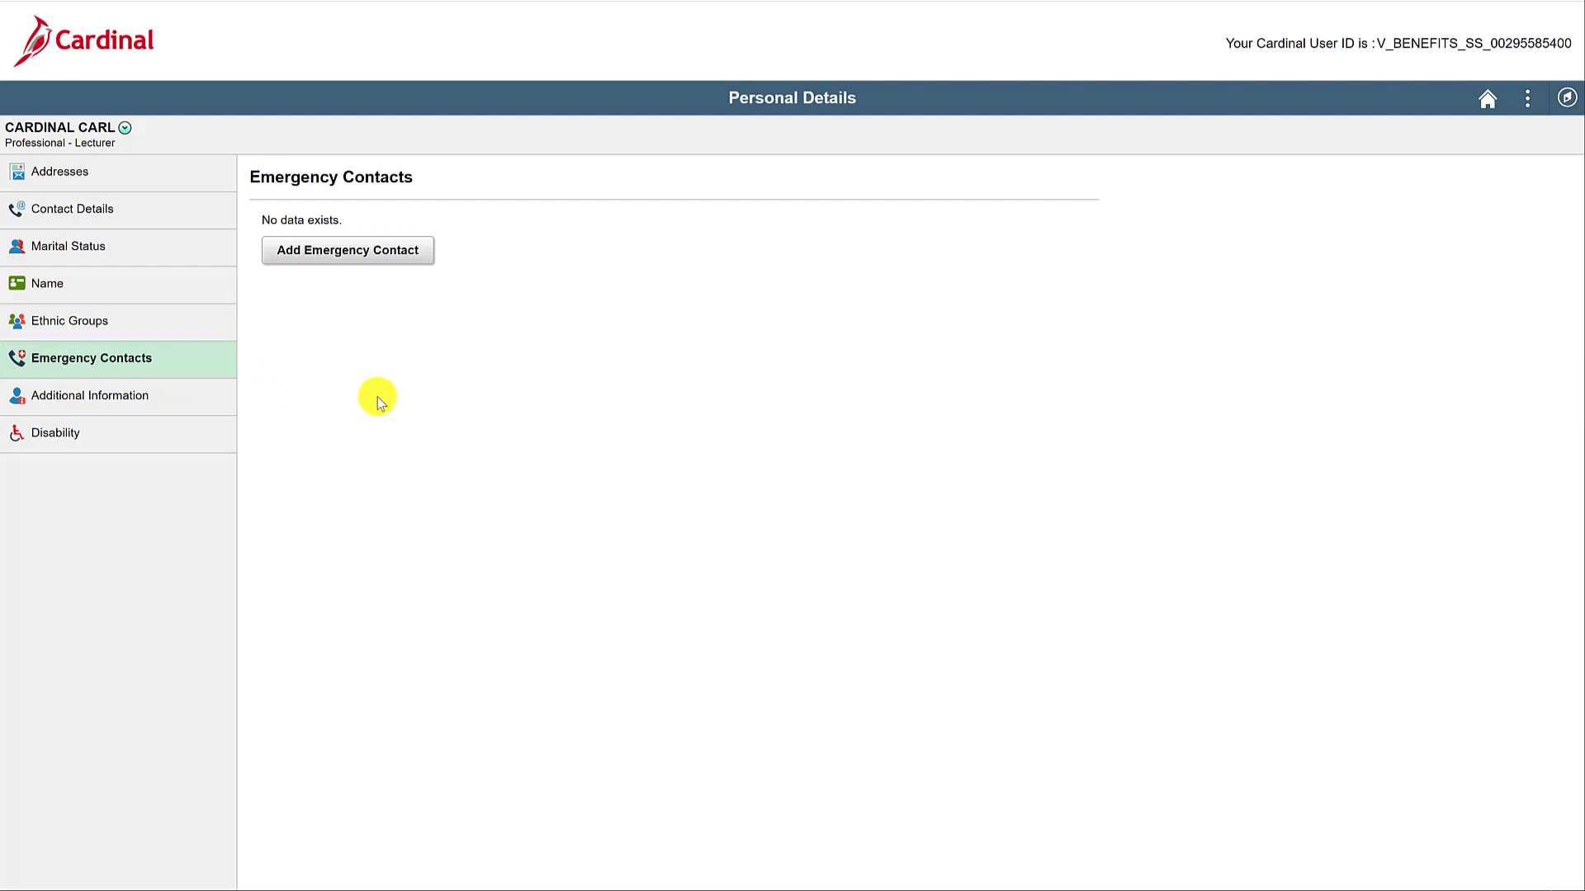
pyautogui.moveTo(378, 386)
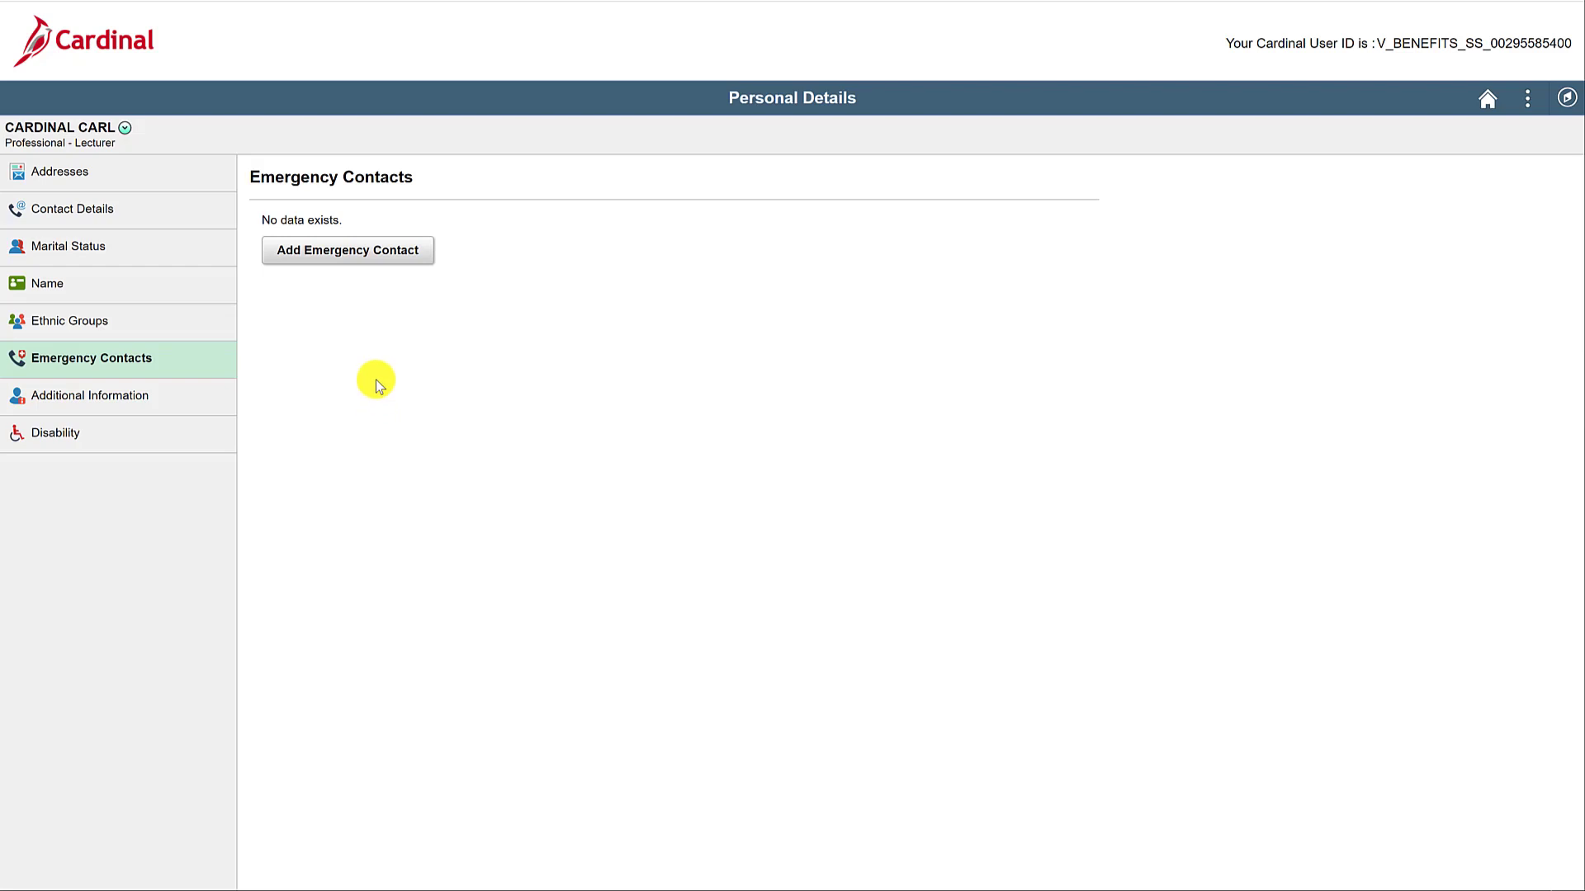
pyautogui.moveTo(347, 251)
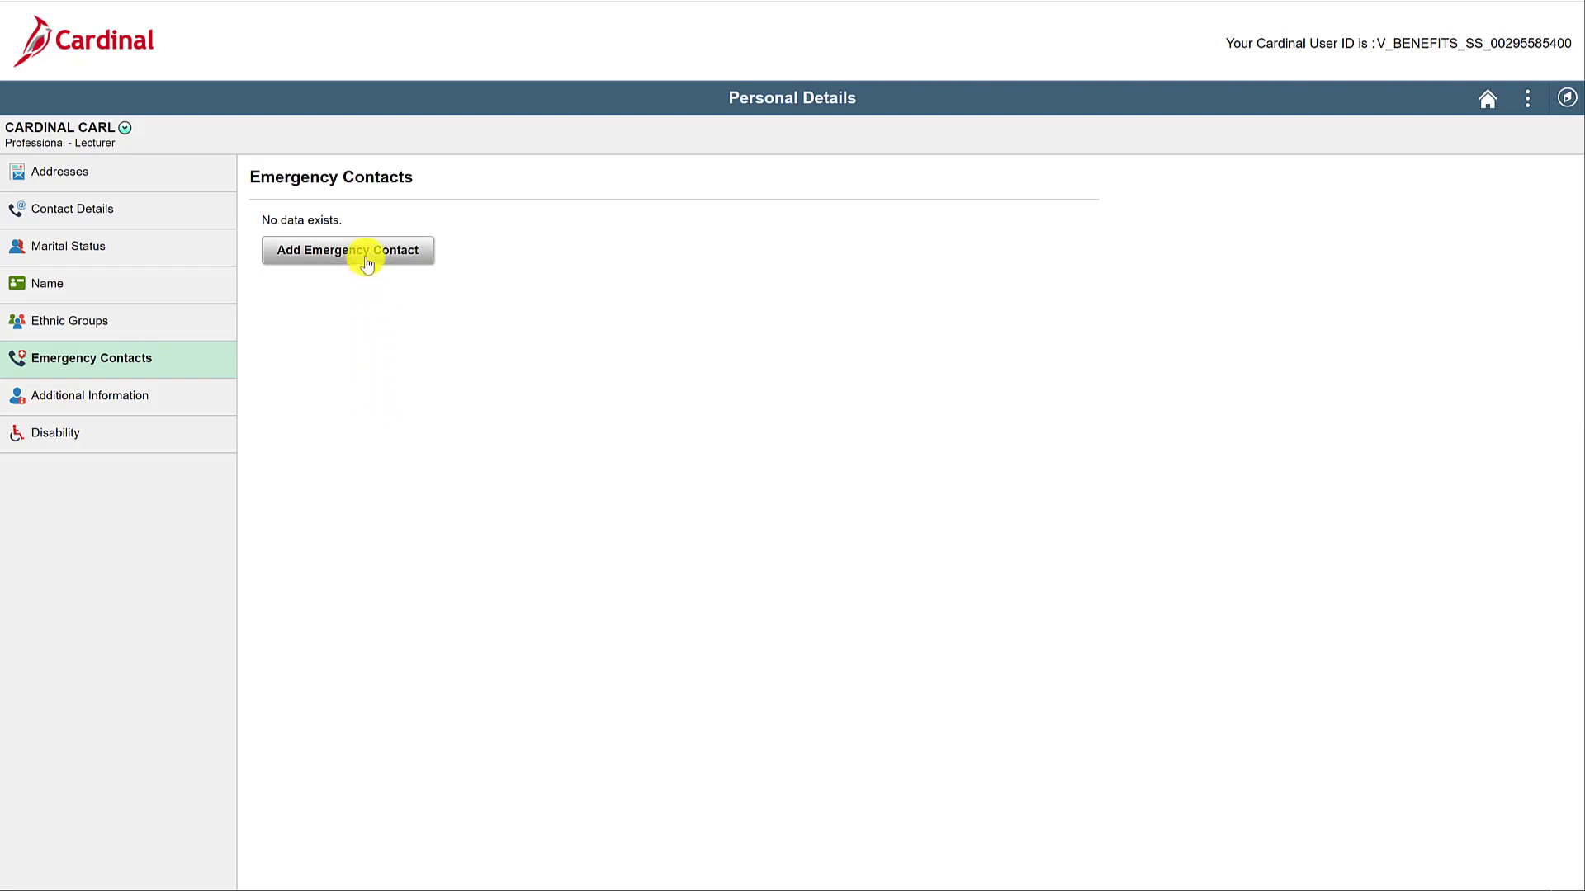
pyautogui.click(348, 249)
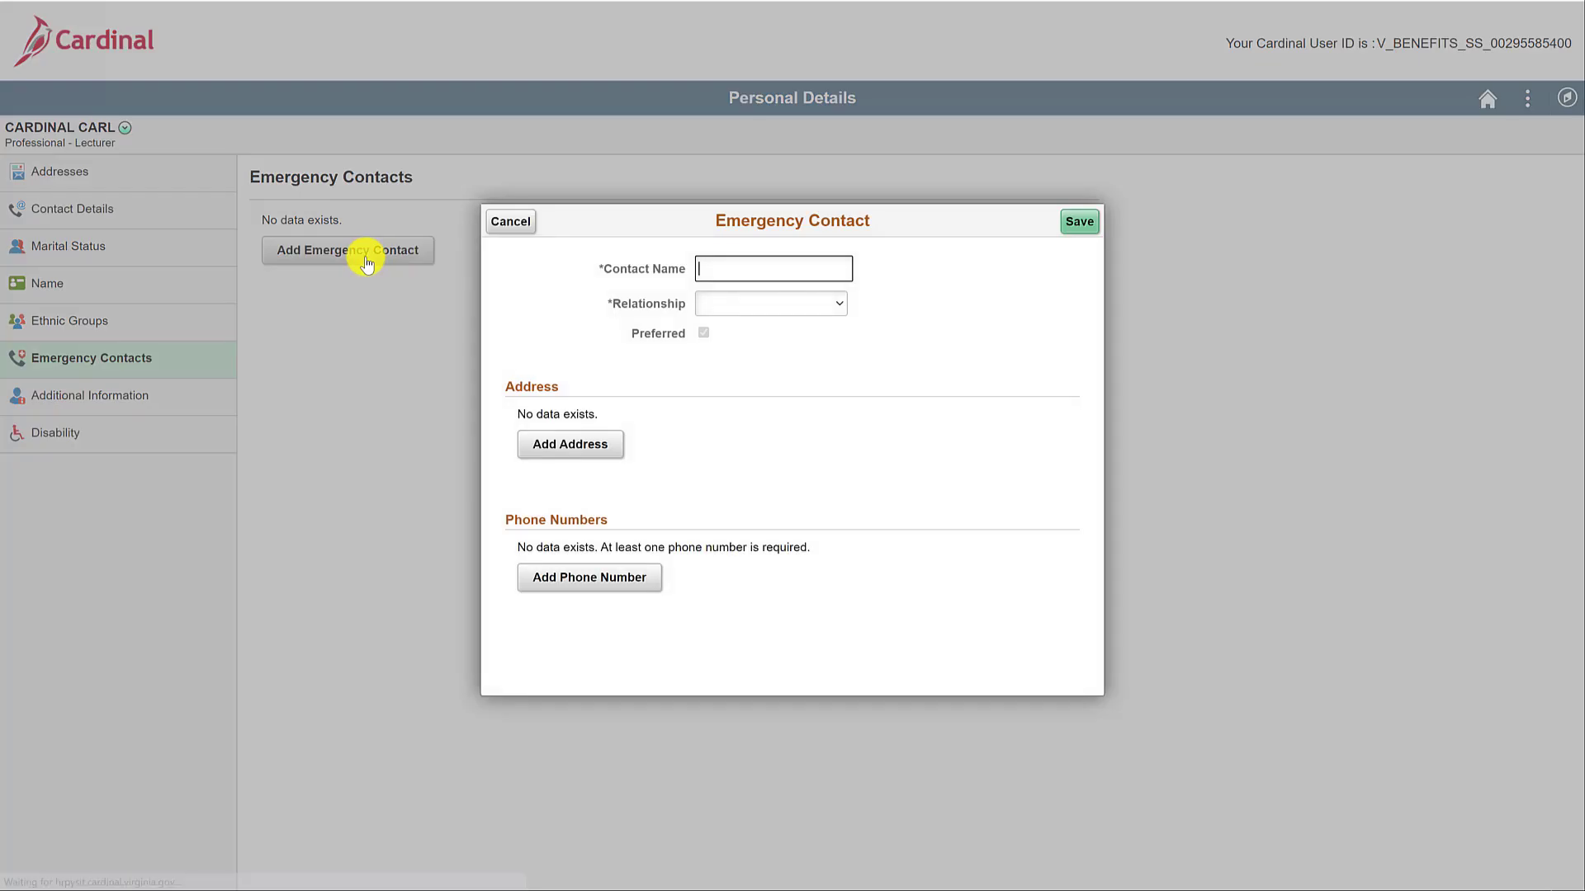
pyautogui.moveTo(533, 308)
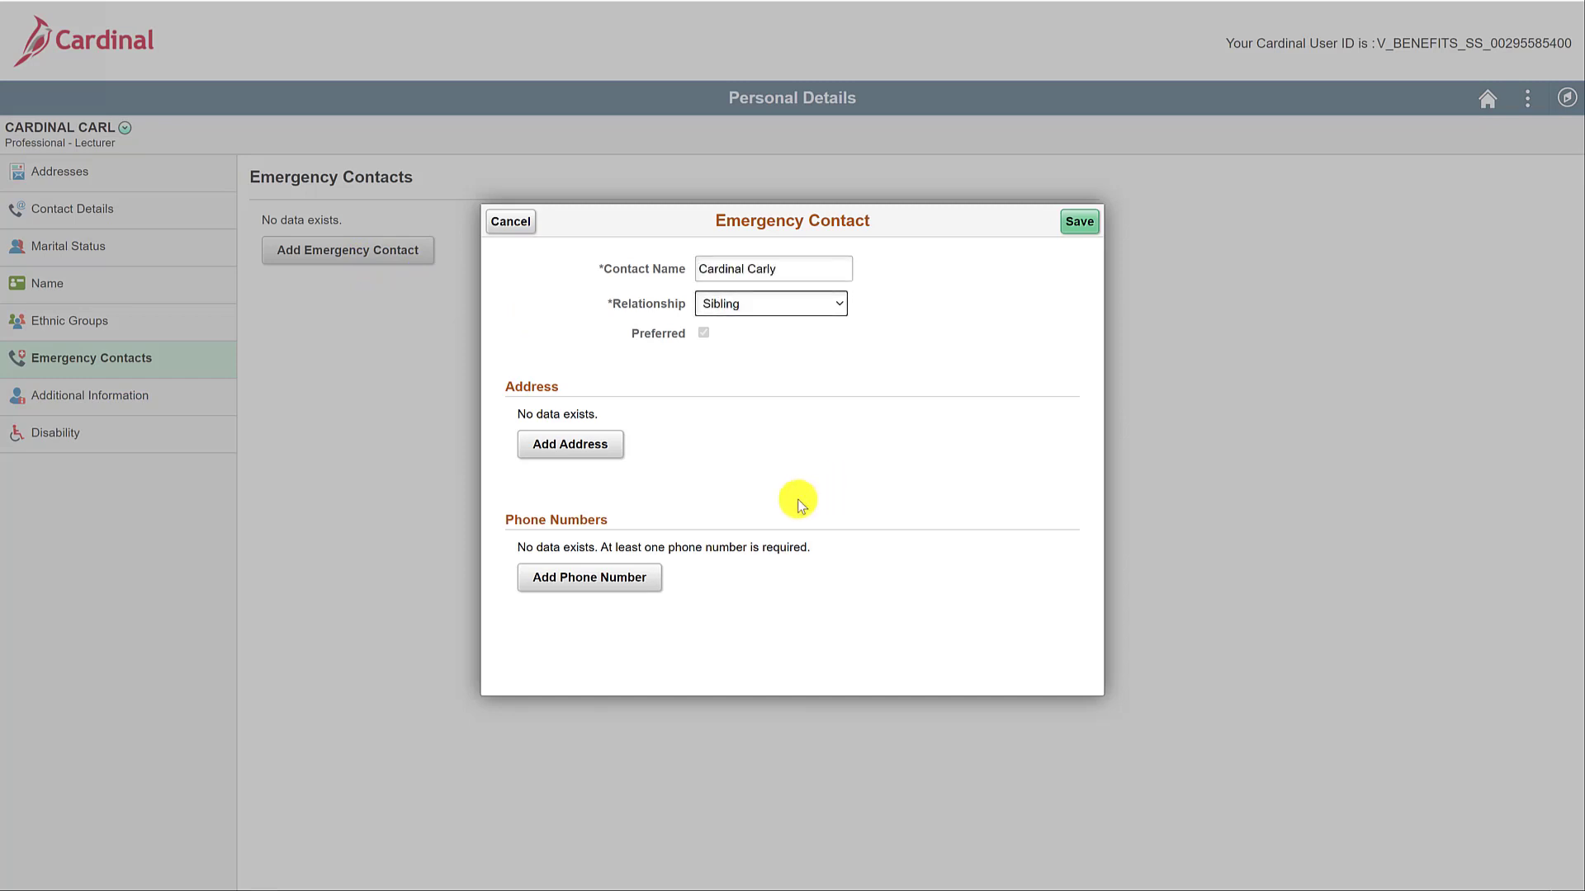
pyautogui.click(589, 577)
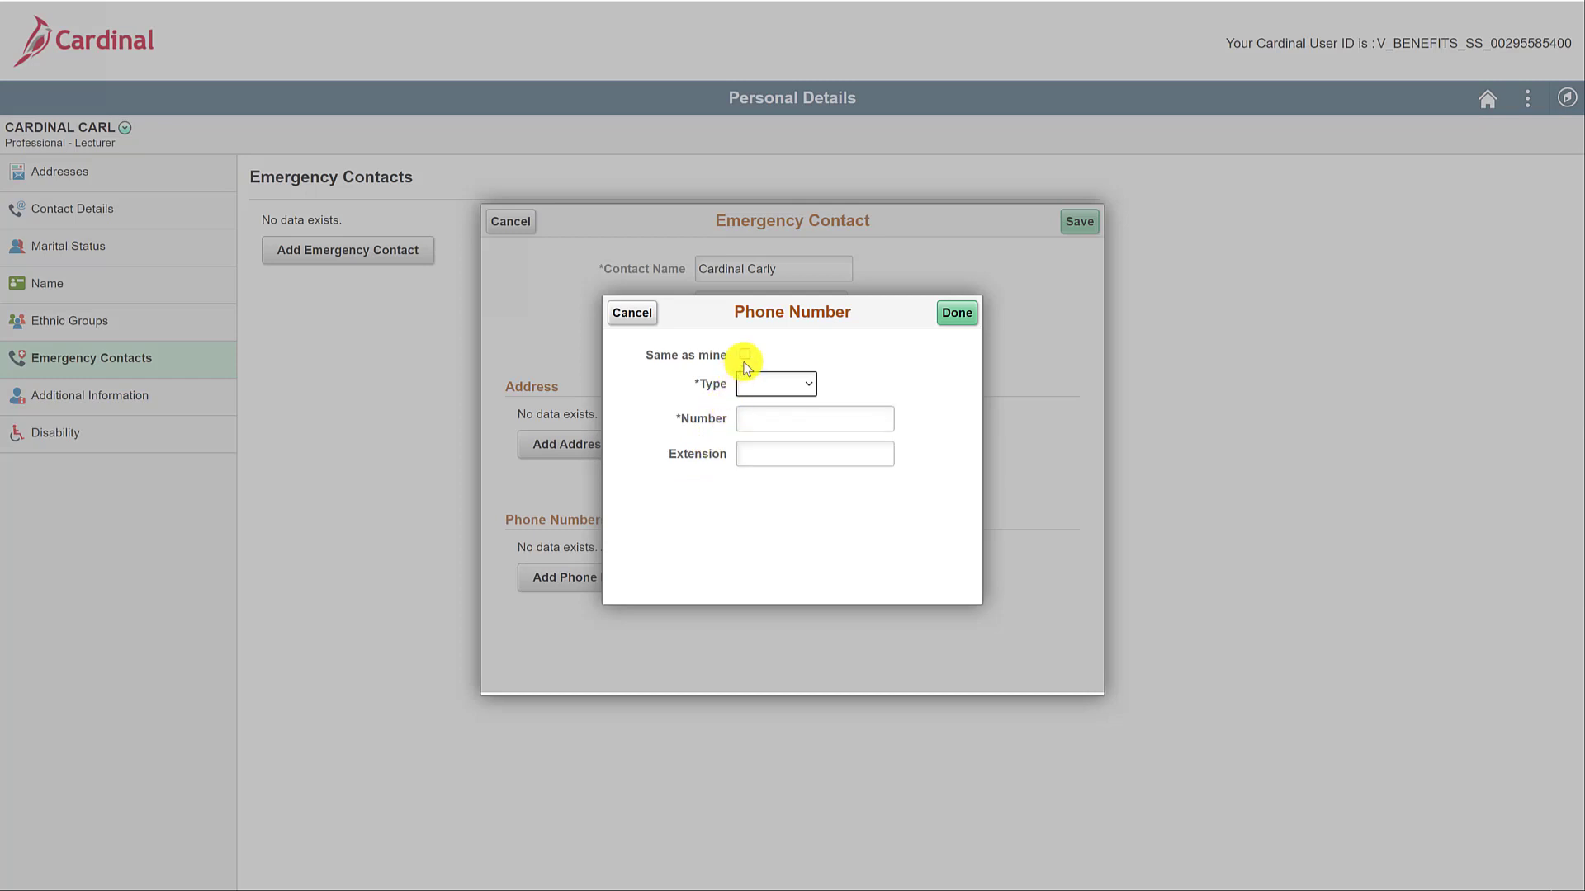
pyautogui.write('1234567899')
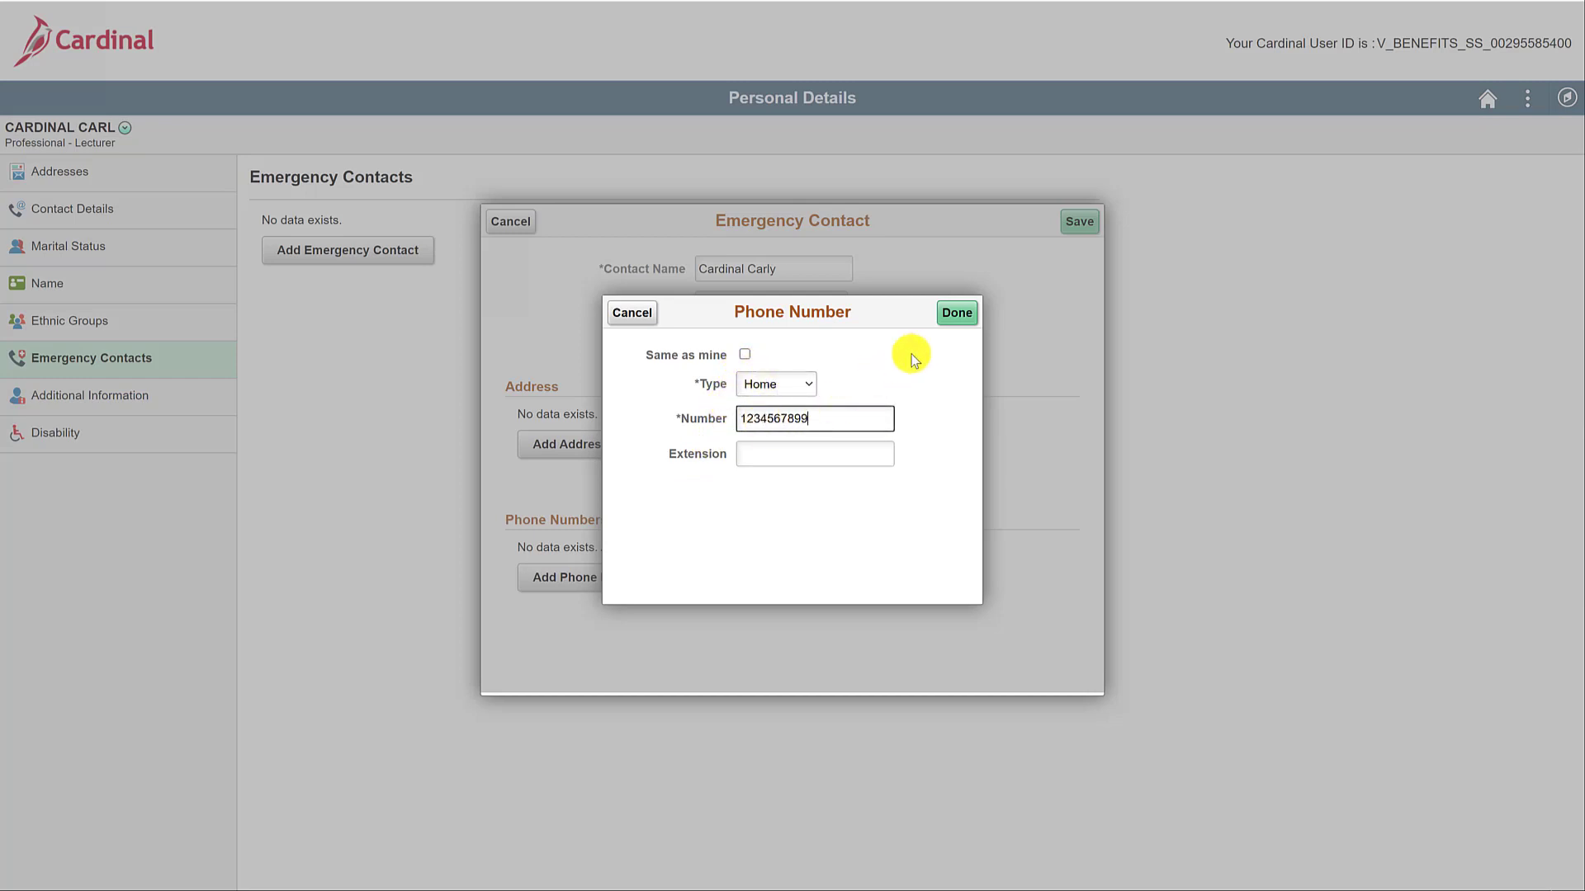
pyautogui.click(955, 312)
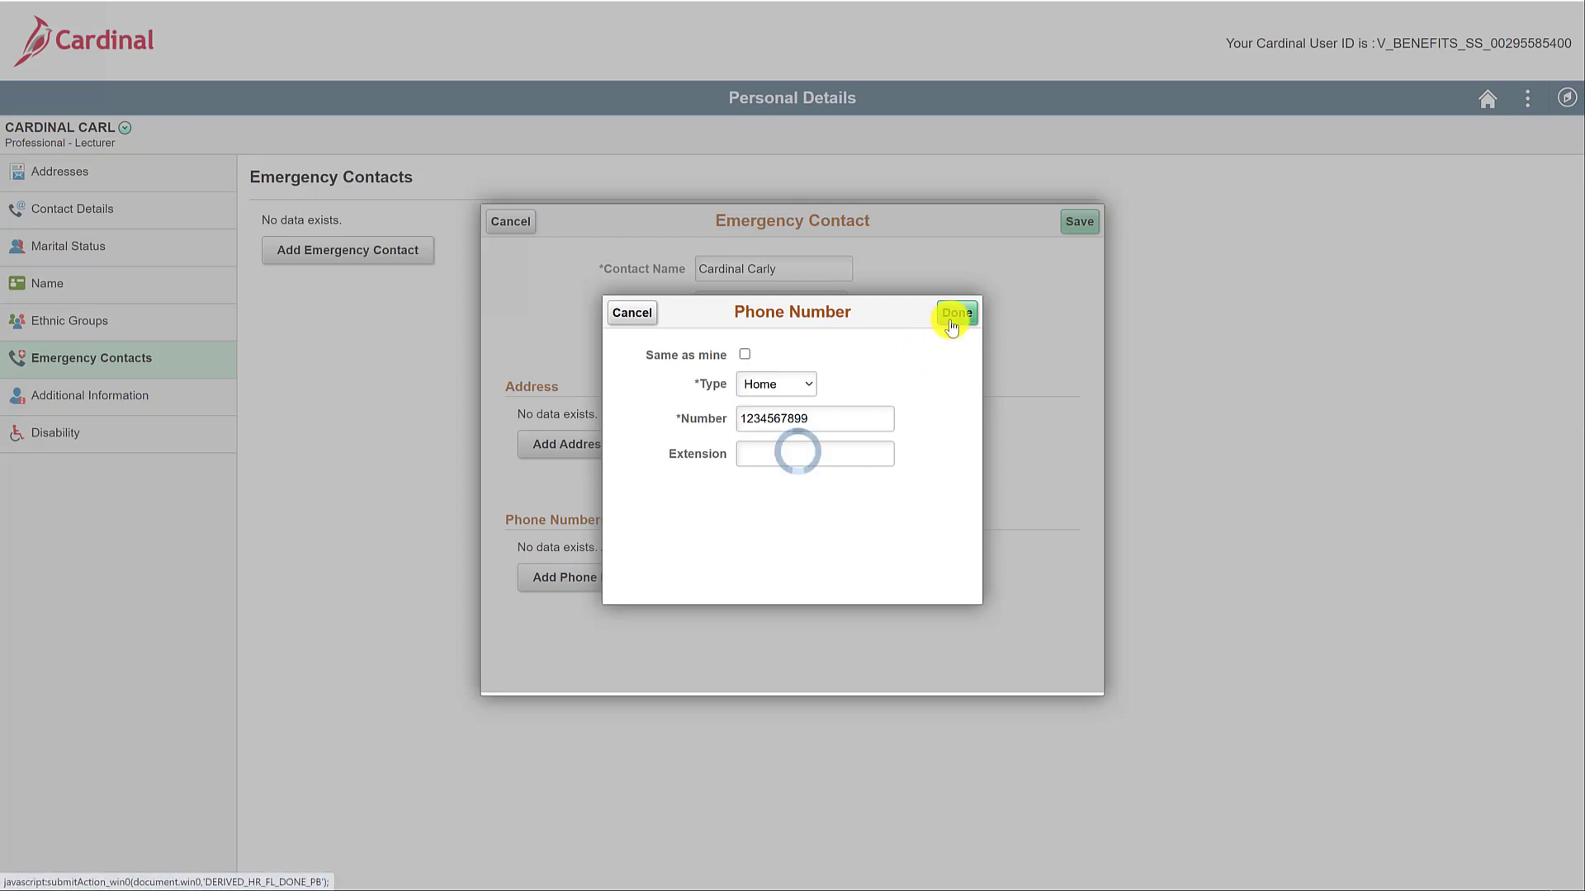
pyautogui.click(954, 312)
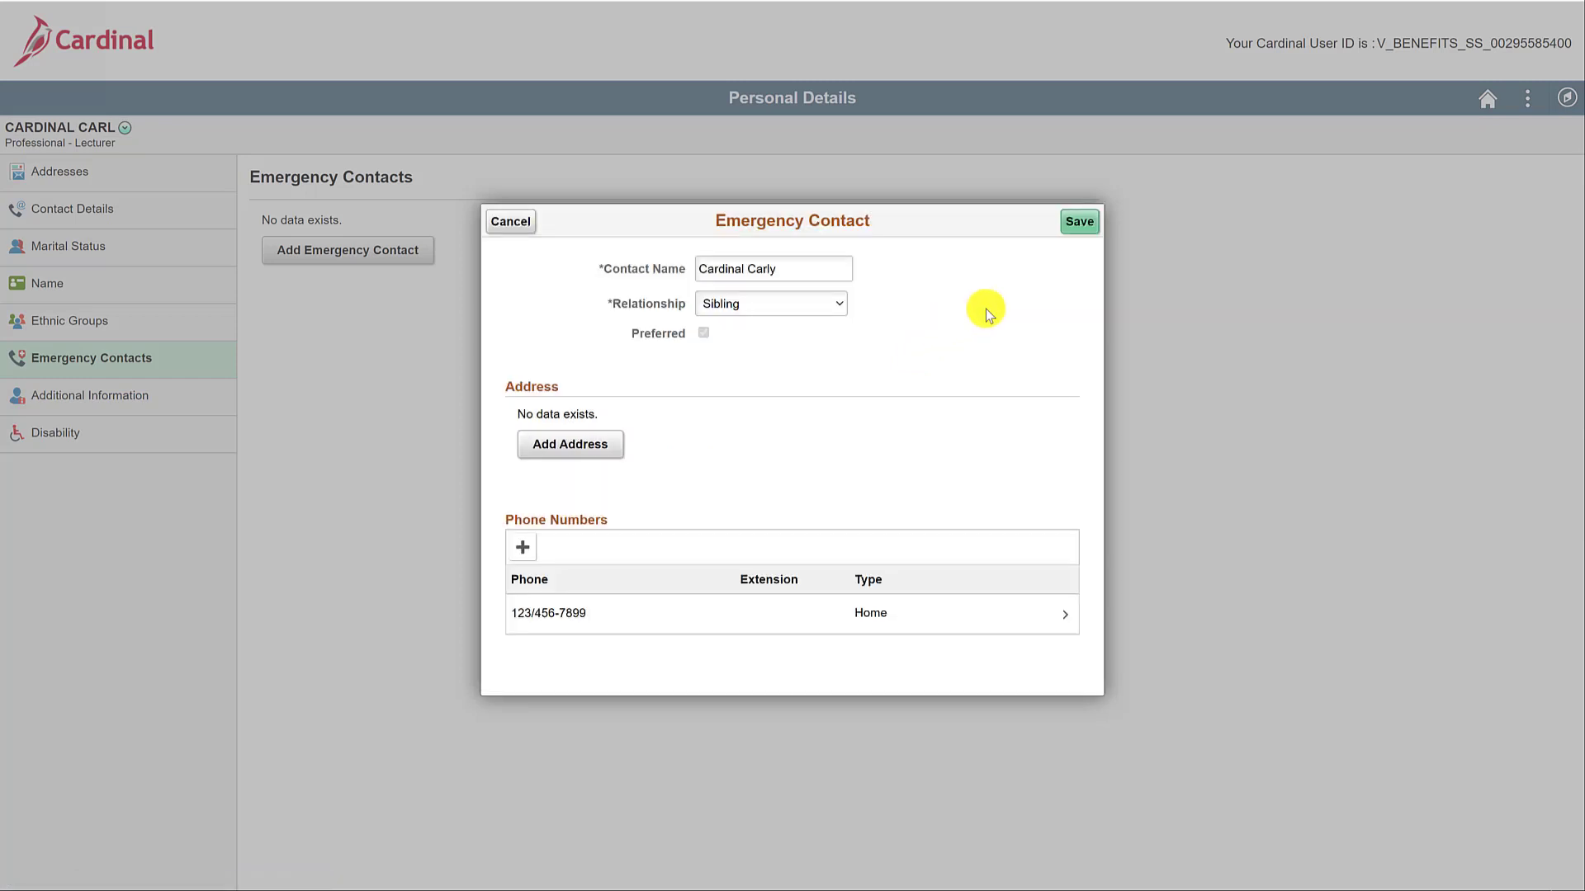
pyautogui.click(1079, 221)
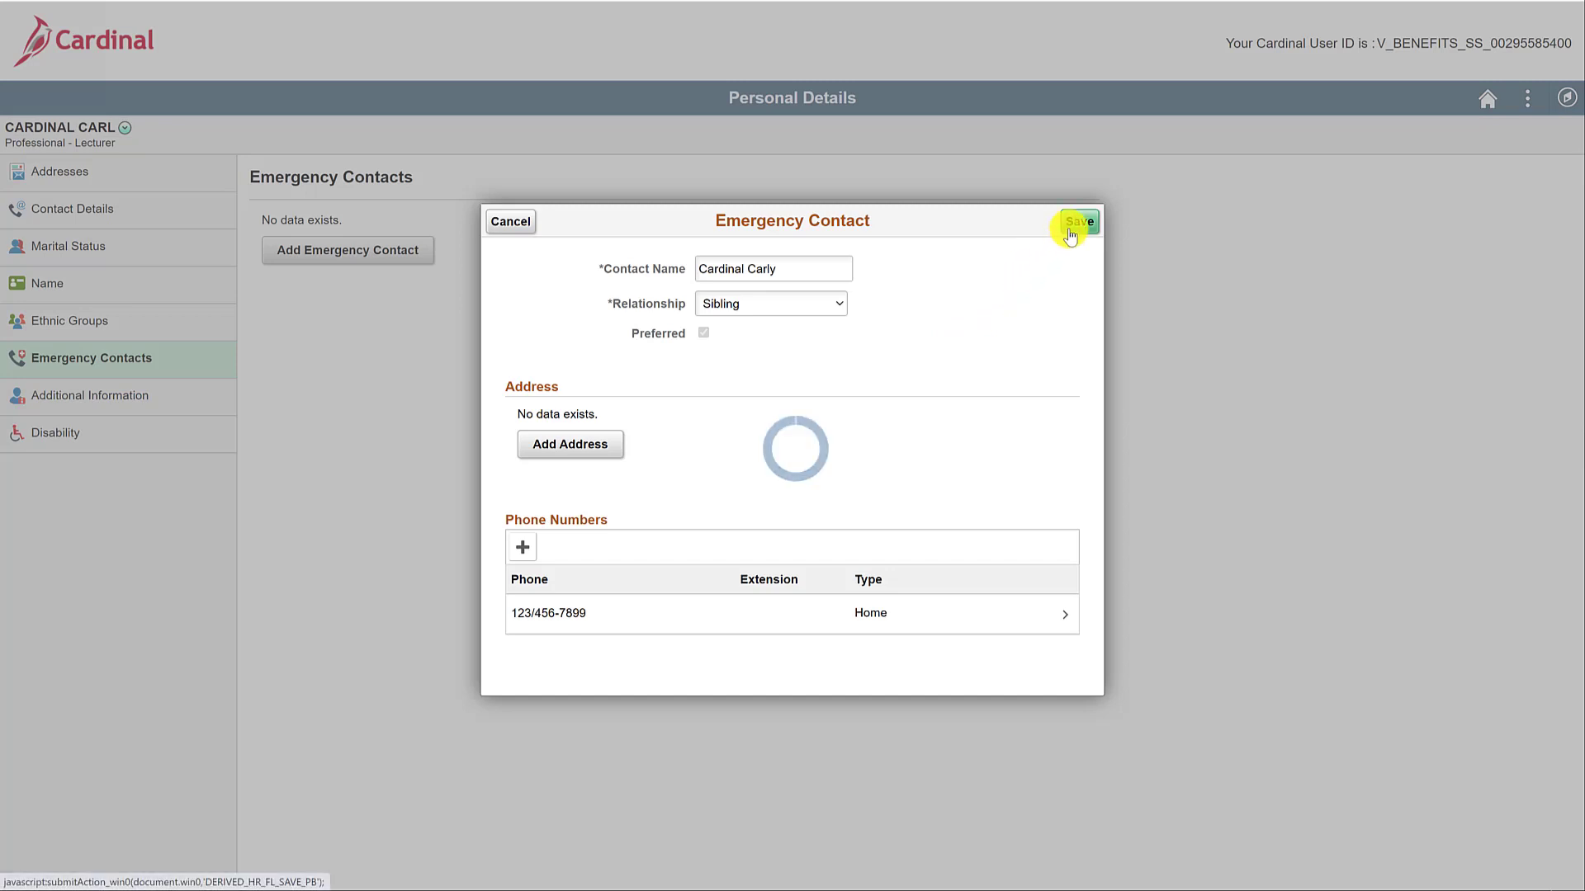
pyautogui.click(1079, 222)
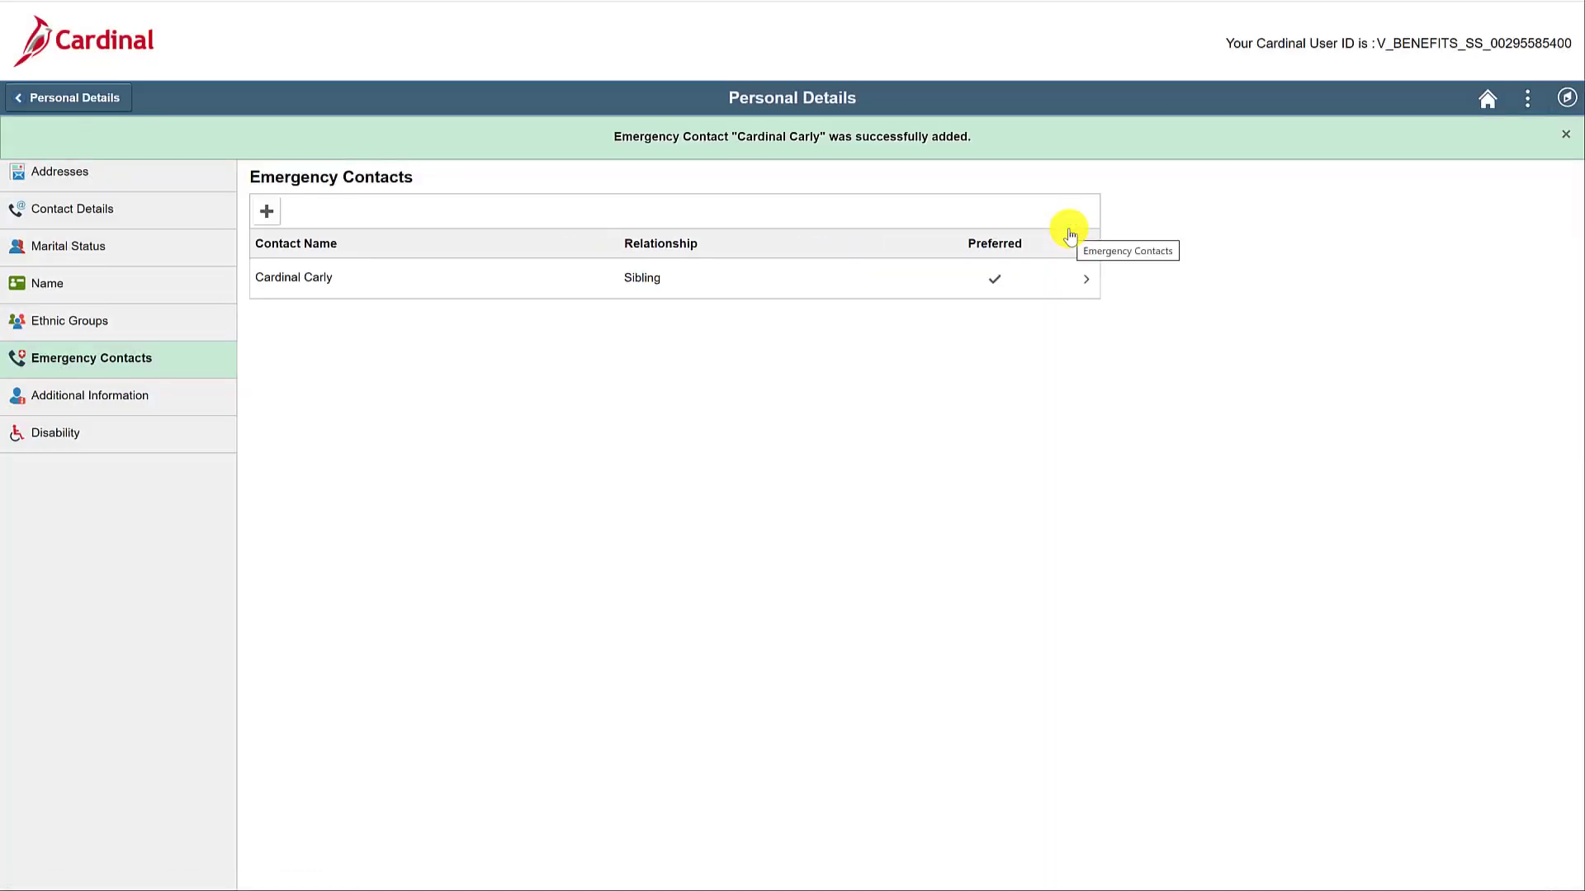
pyautogui.moveTo(1106, 382)
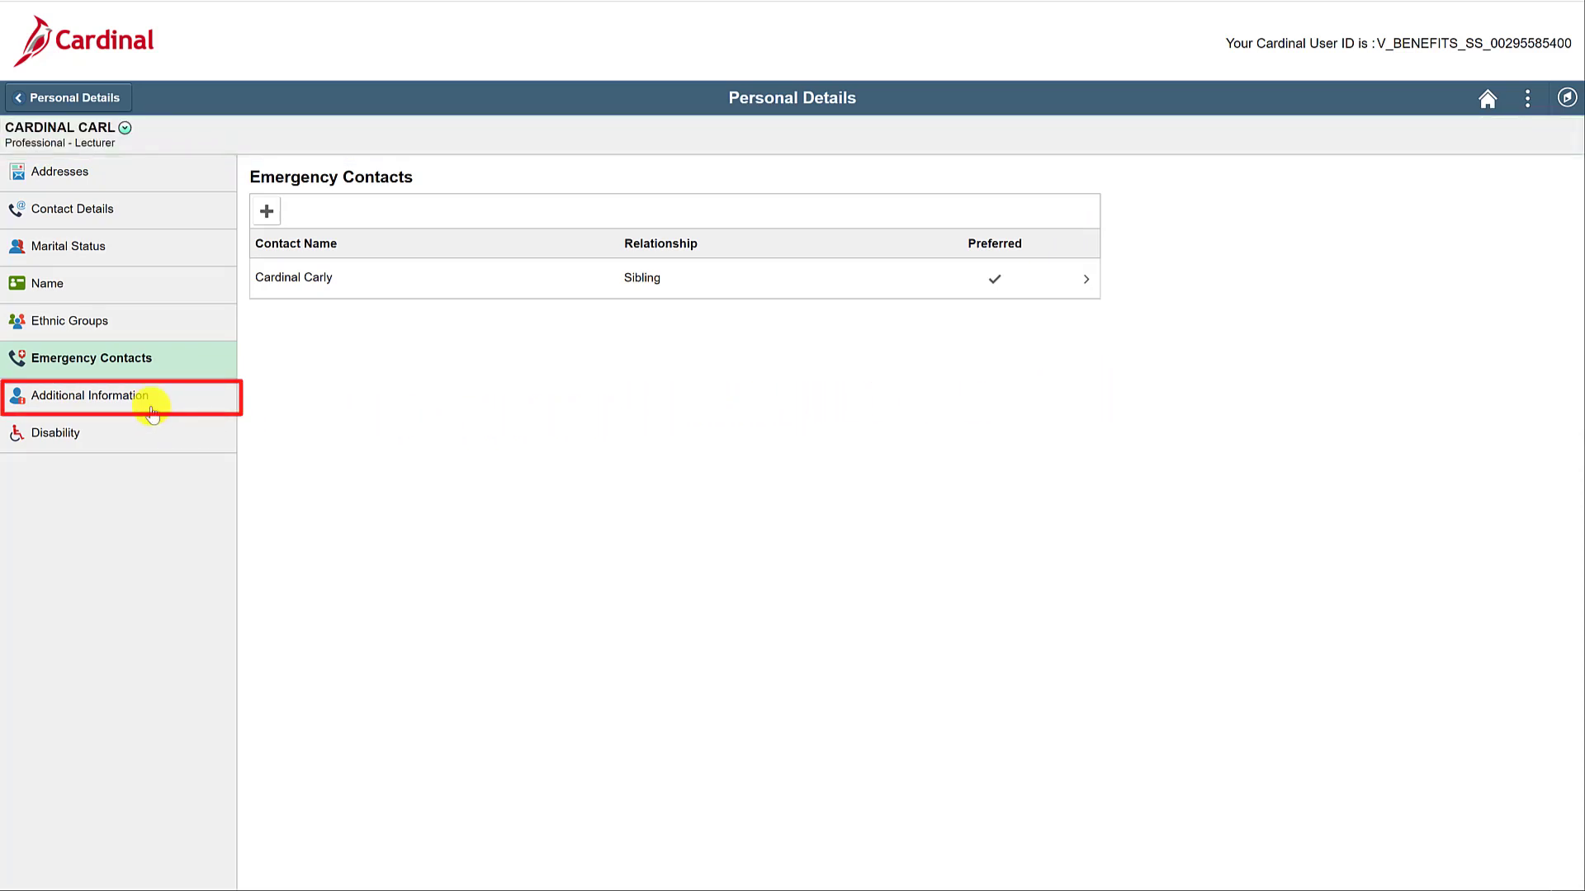
# View Additional Information (gender, birth details, start dates, education), then open Disability.
pyautogui.click(86, 395)
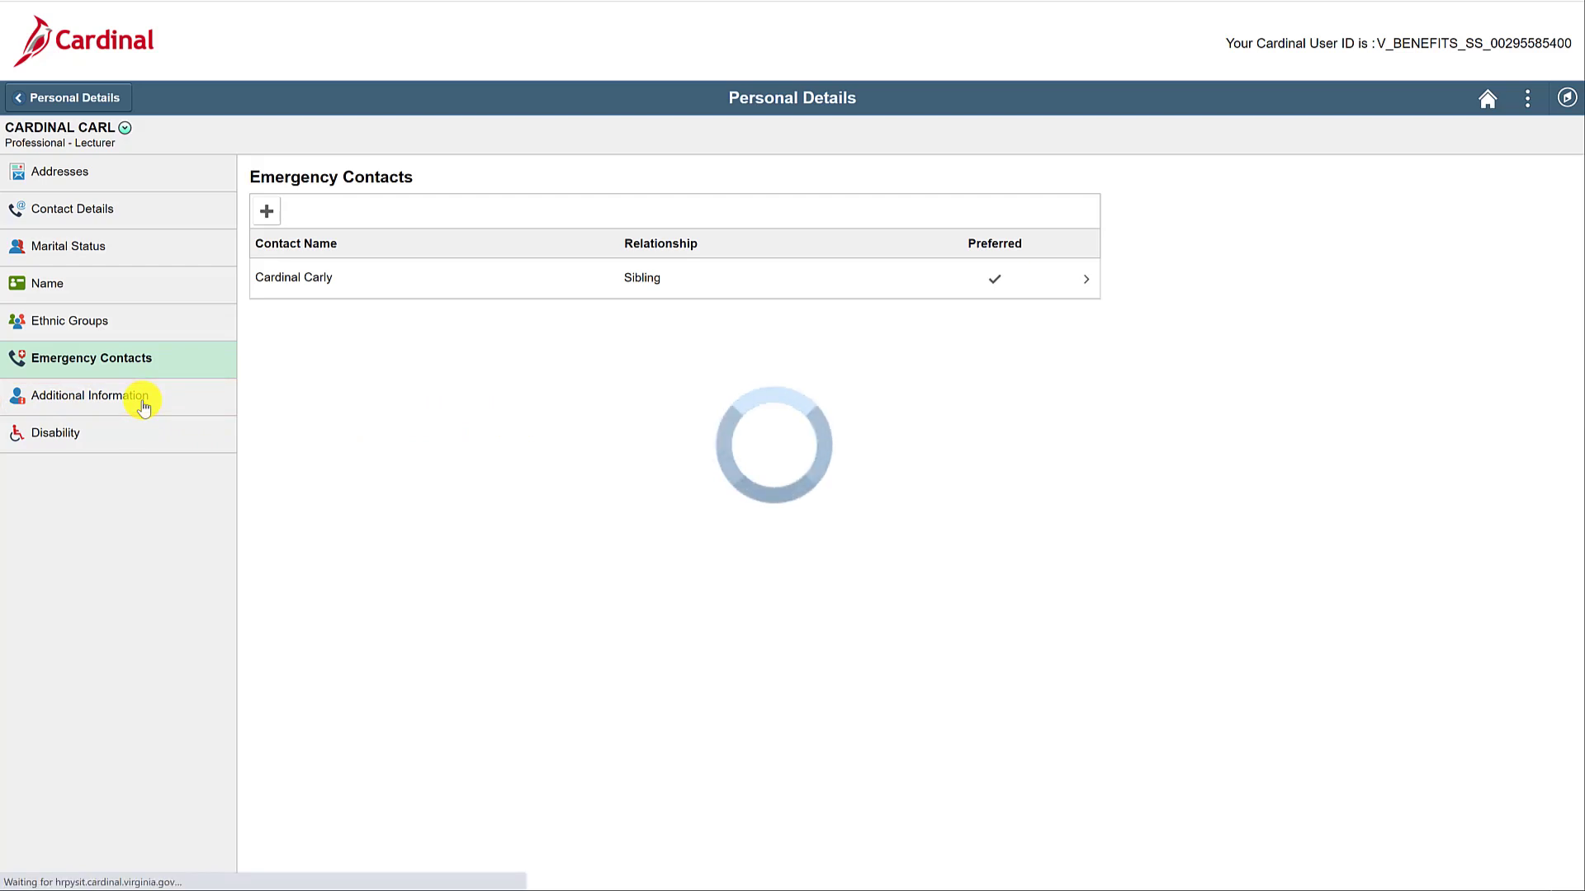
pyautogui.click(94, 395)
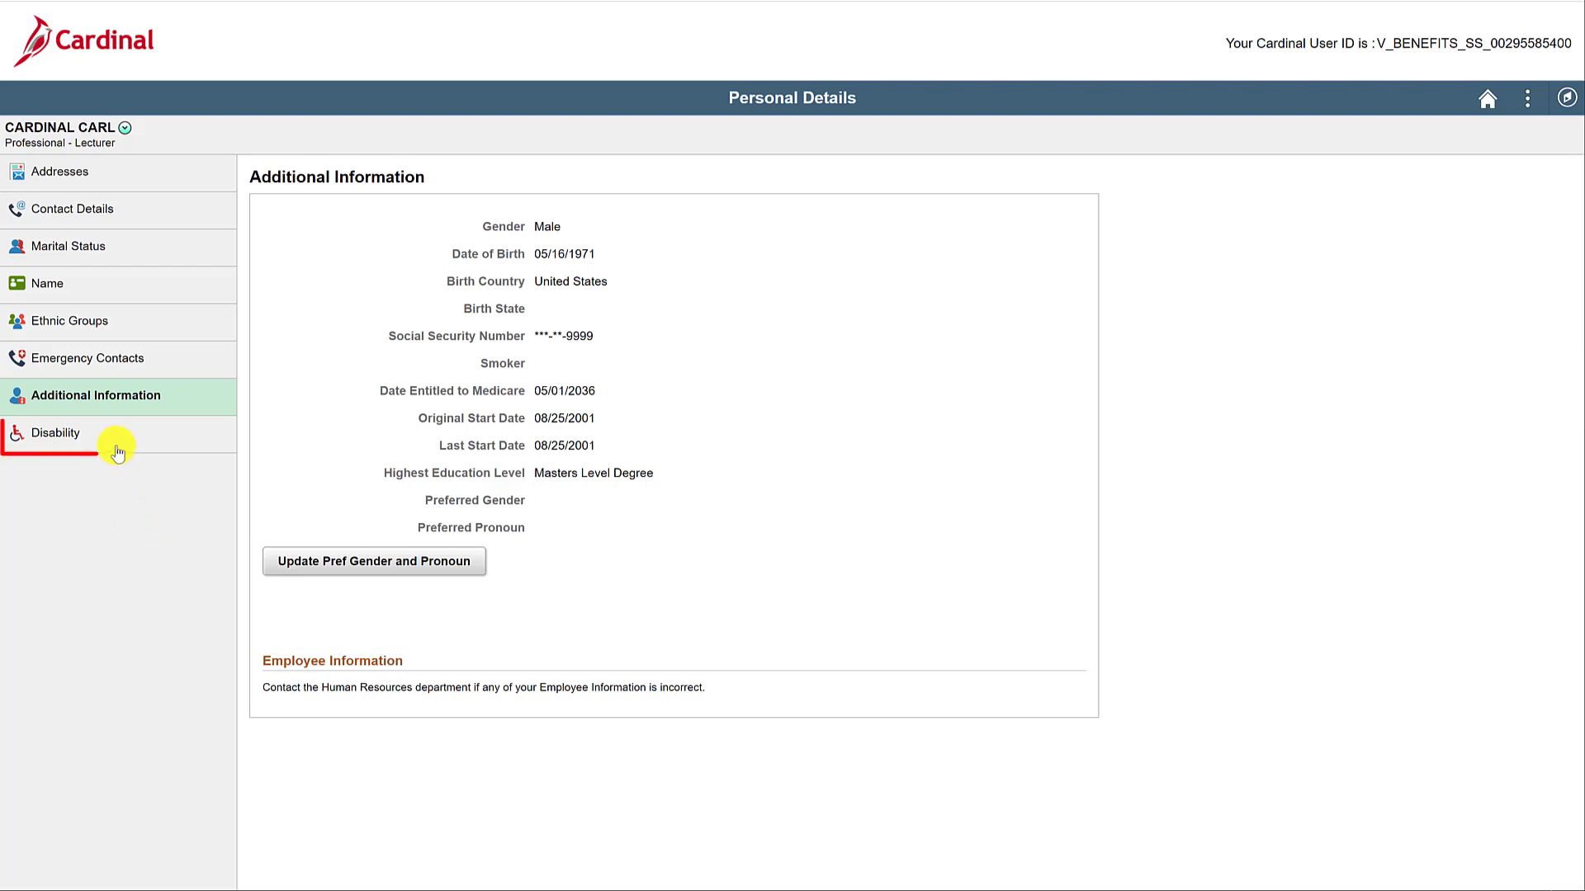
pyautogui.click(55, 433)
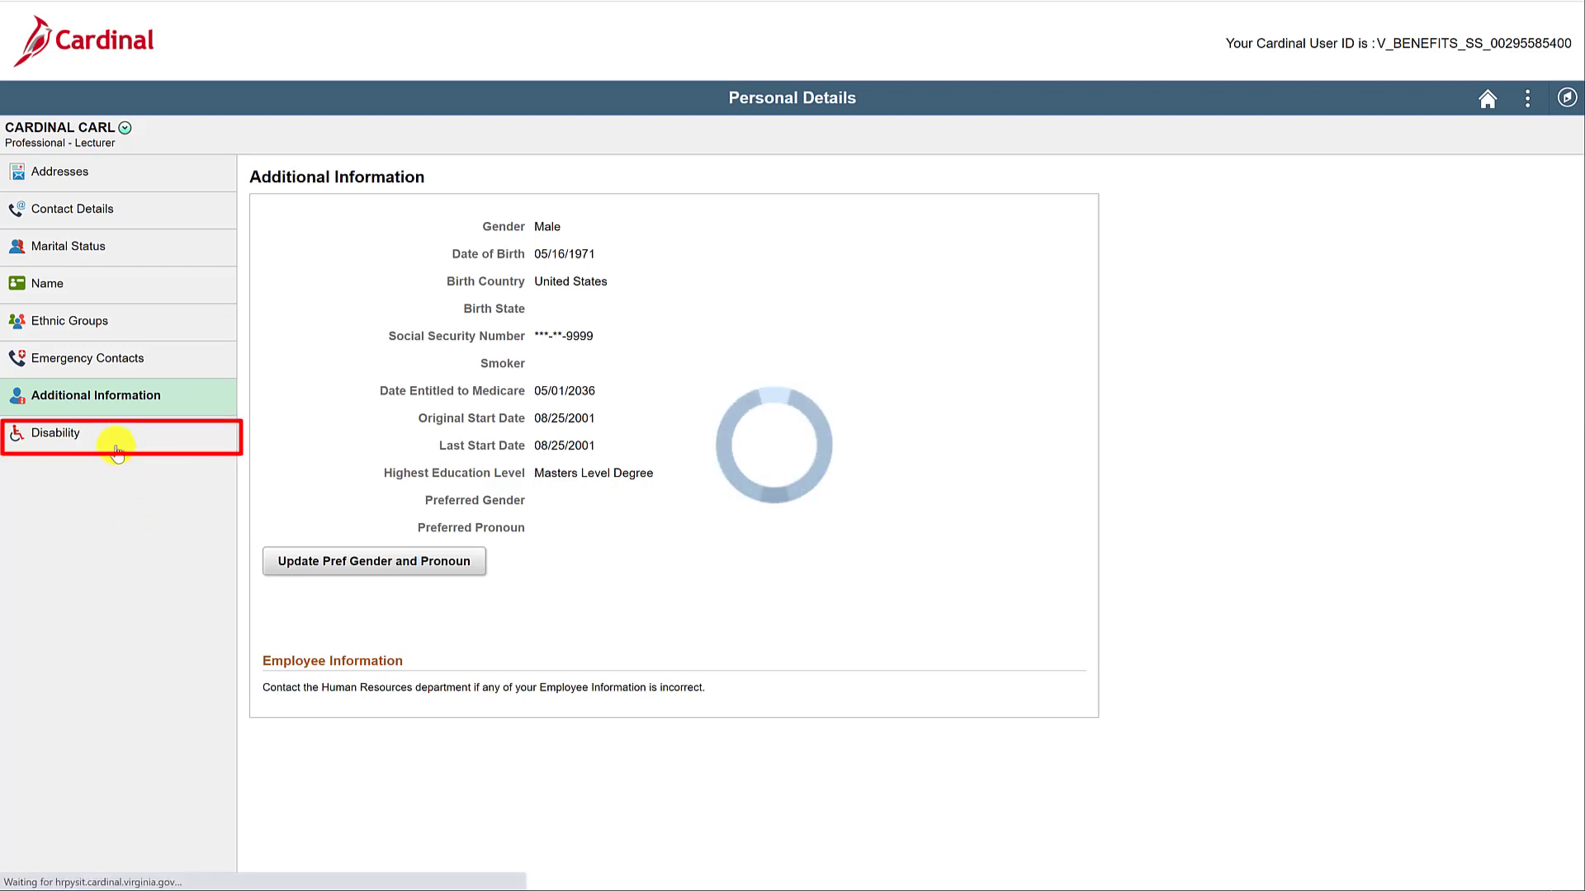